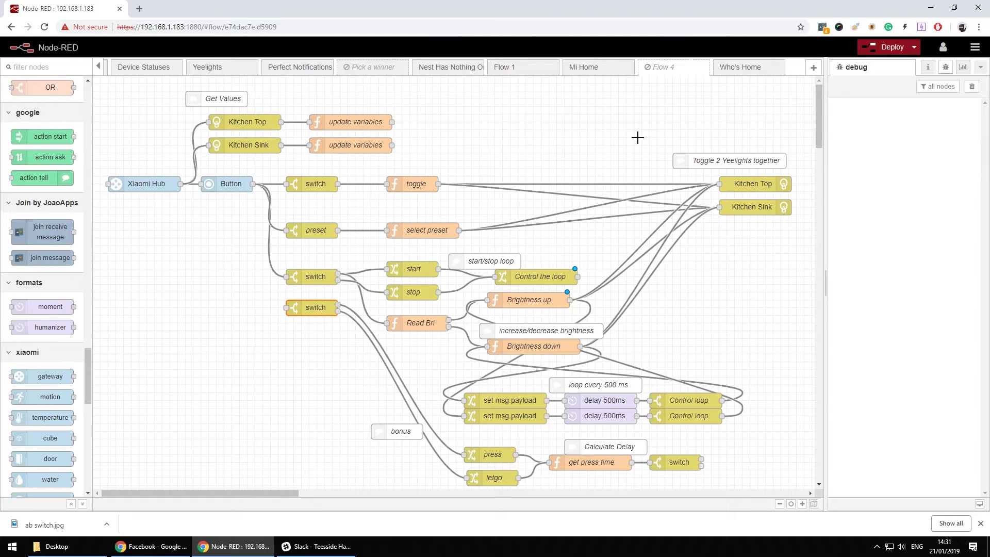
{"action": "mouse_move", "coordinate": [661, 198]}
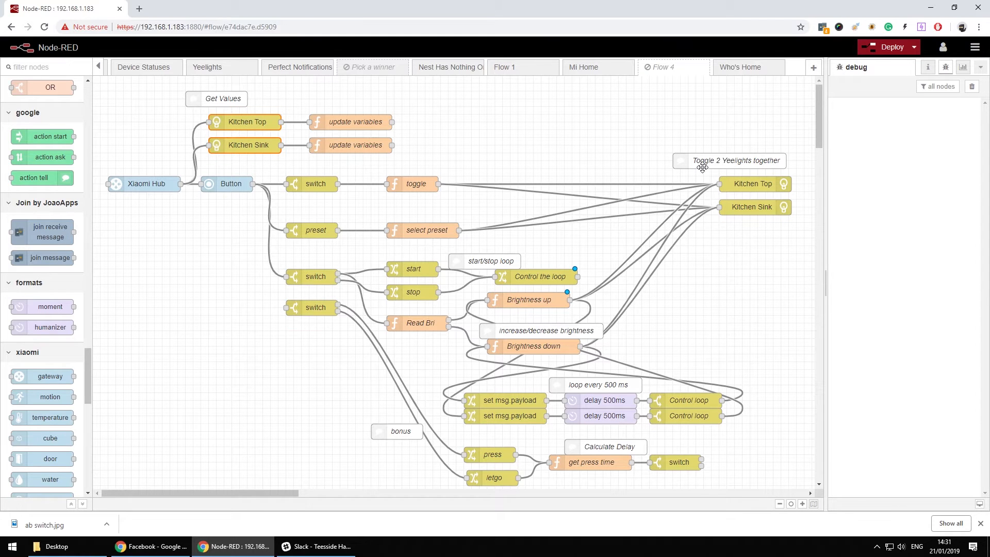
Step: Filter the installed node palette by 'yee' and select the yeelight-compat-hue package
{"action": "left_click", "coordinate": [974, 46]}
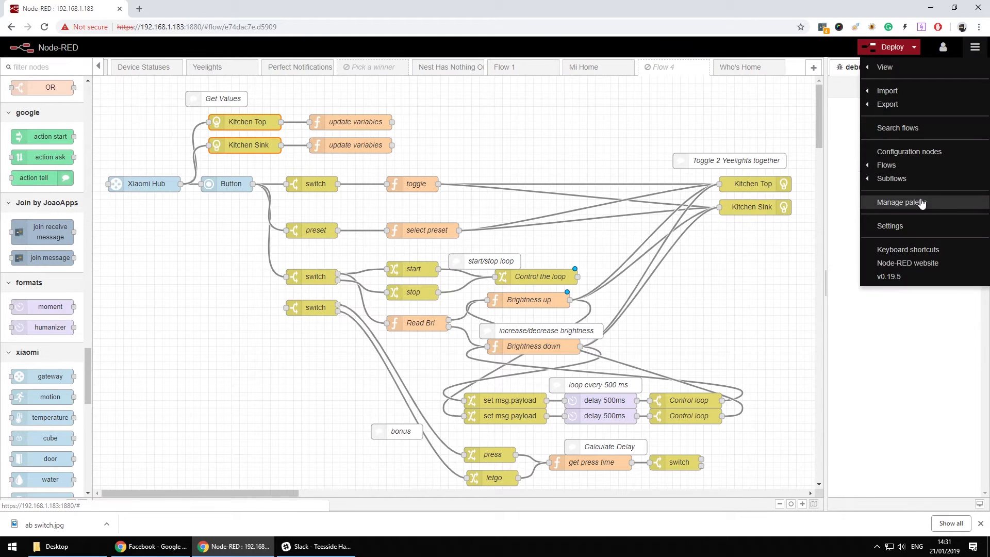
{"action": "left_click", "coordinate": [900, 202]}
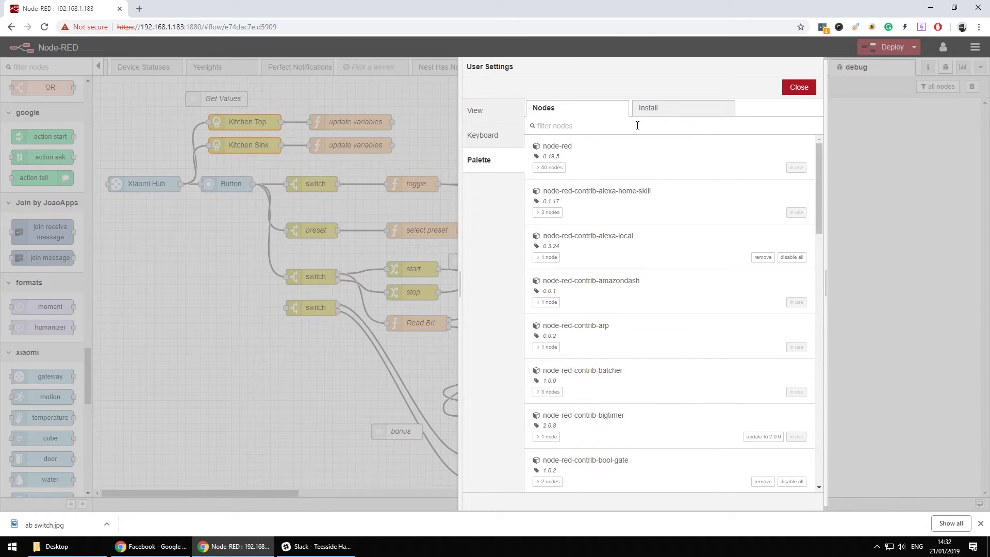
{"action": "type", "text": "yee"}
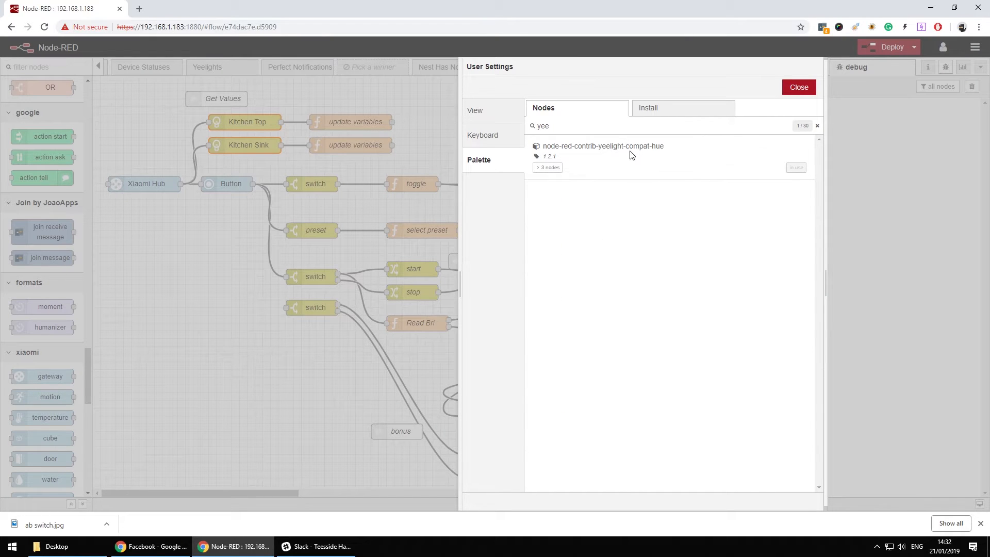
{"action": "left_click", "coordinate": [799, 86]}
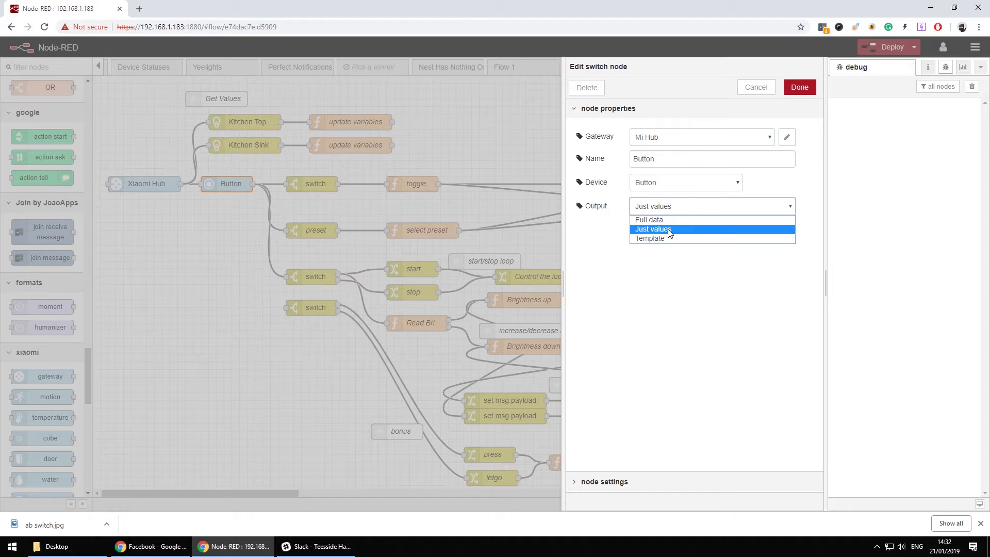
Step: Try the Button node's Template output, then set it back to Just values
{"action": "left_click", "coordinate": [650, 239]}
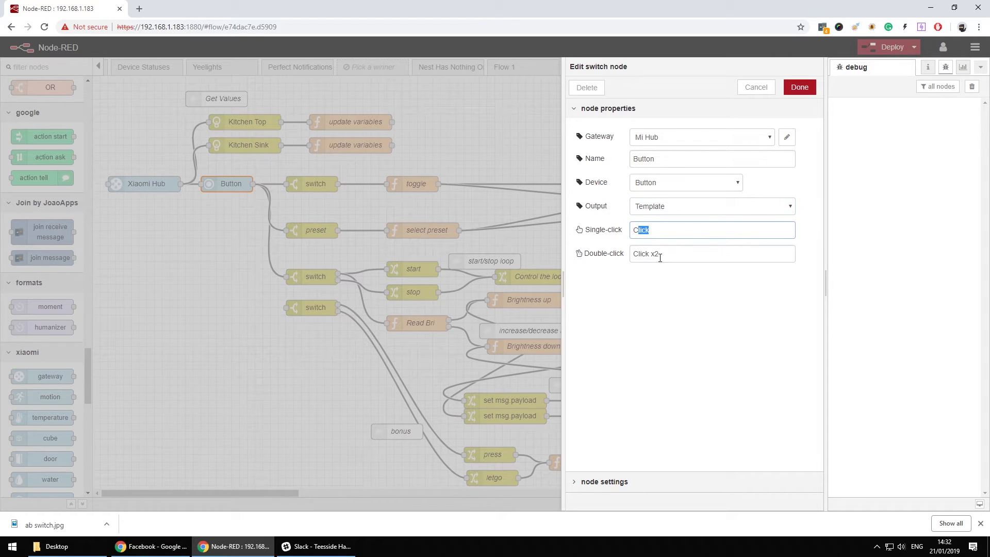
{"action": "left_click", "coordinate": [712, 207]}
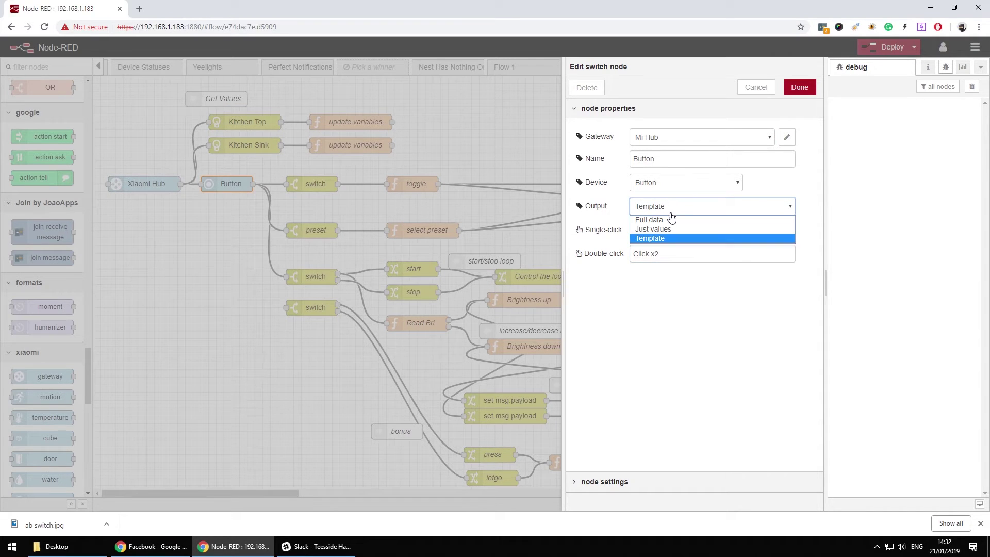
{"action": "mouse_move", "coordinate": [674, 229]}
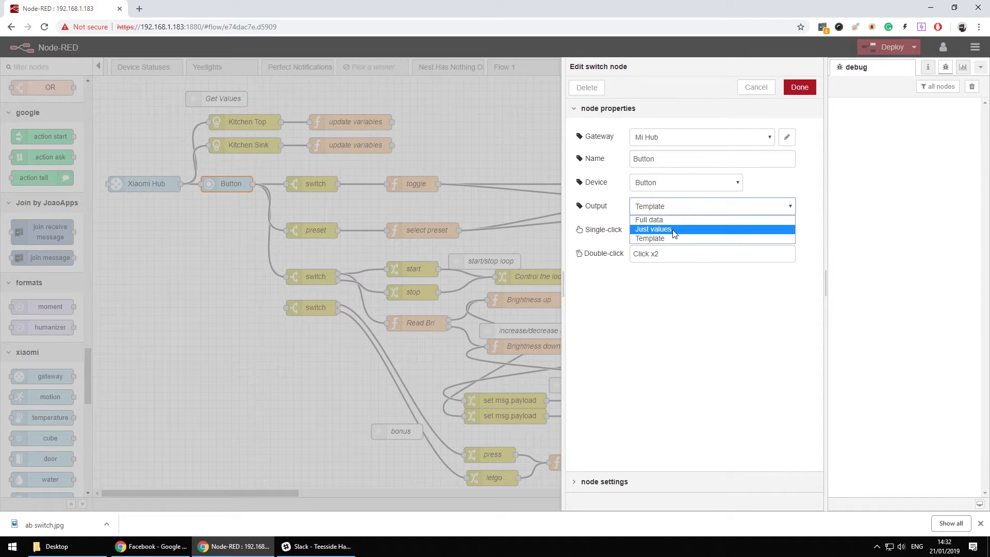
{"action": "left_click", "coordinate": [653, 229]}
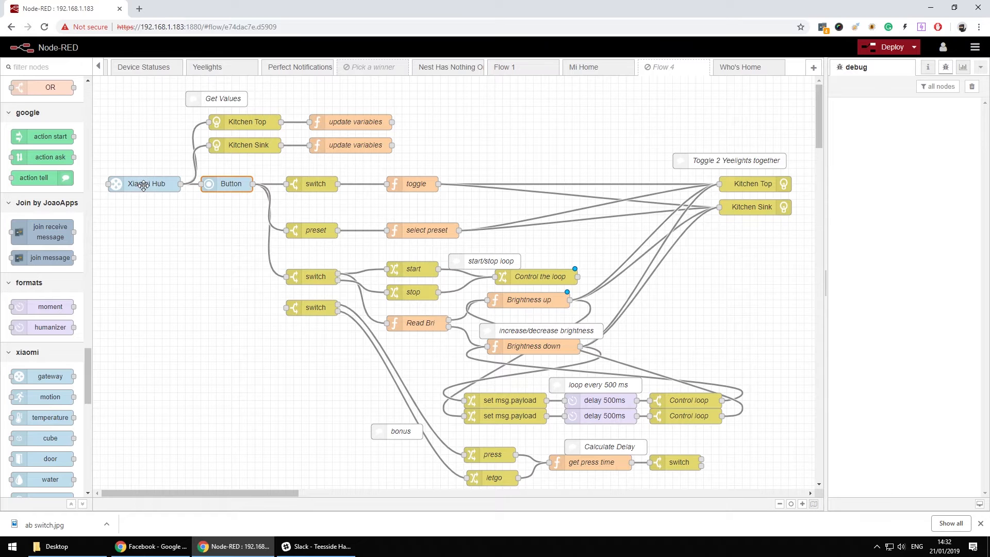
{"action": "mouse_move", "coordinate": [230, 205]}
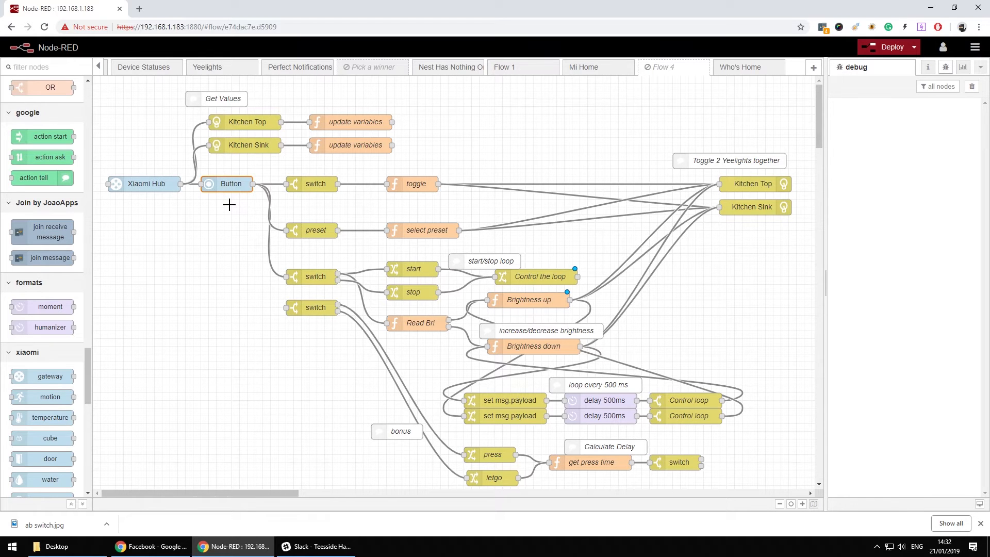
{"action": "mouse_move", "coordinate": [251, 122]}
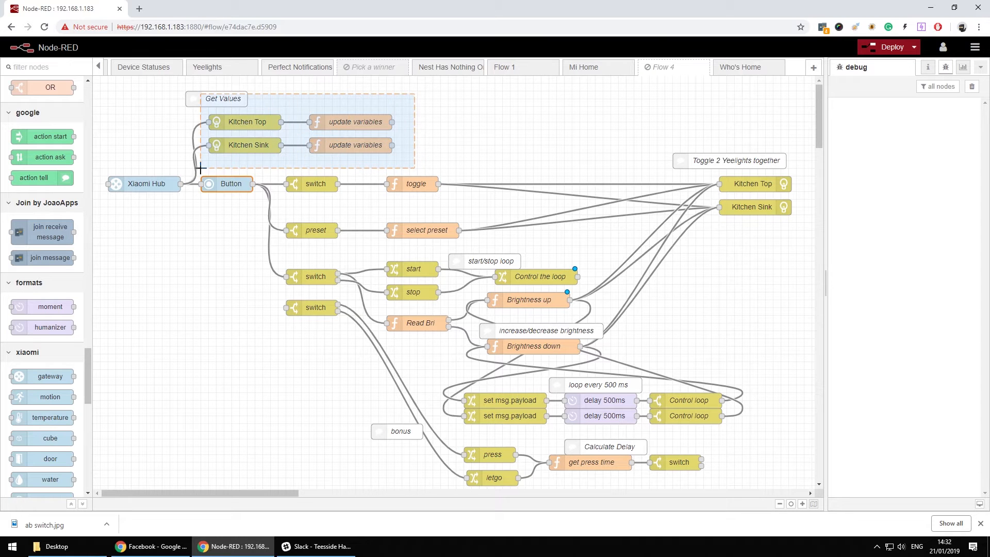
{"action": "left_click", "coordinate": [252, 125]}
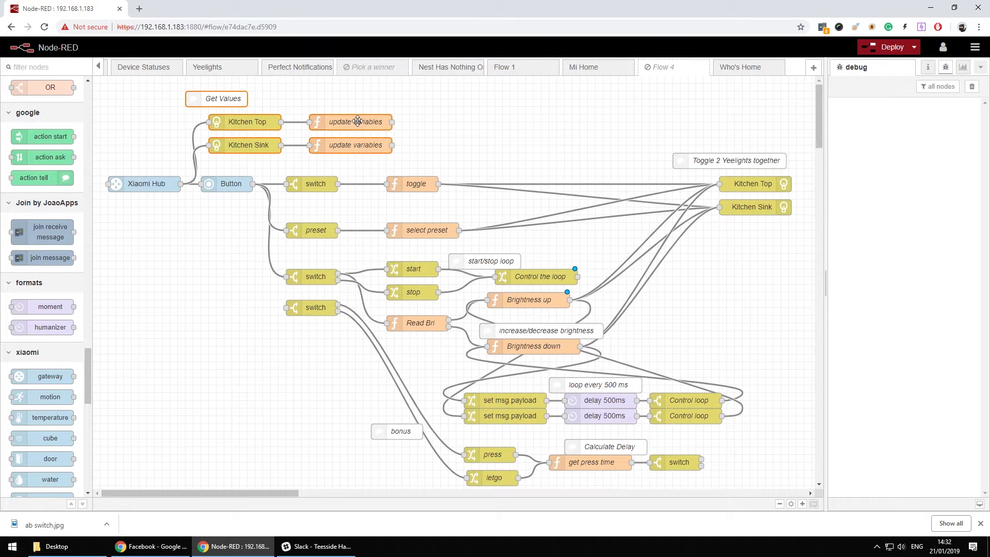
{"action": "double_click", "coordinate": [352, 122]}
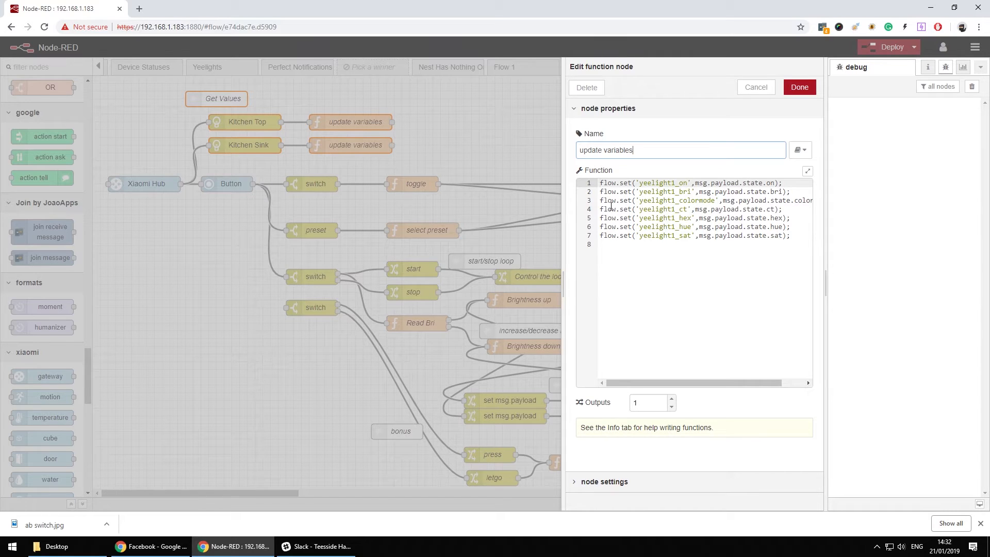
{"action": "left_click", "coordinate": [639, 182]}
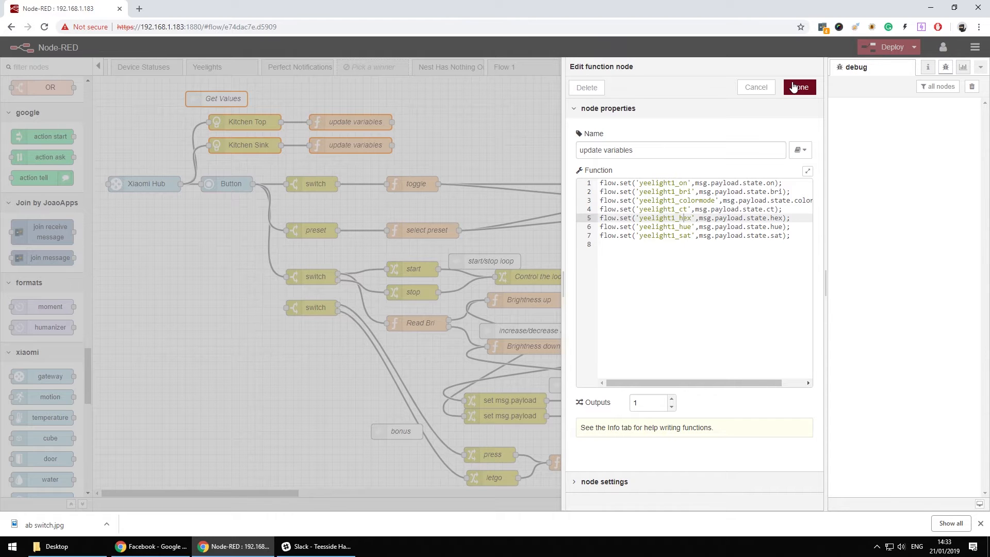
{"action": "left_click", "coordinate": [798, 87]}
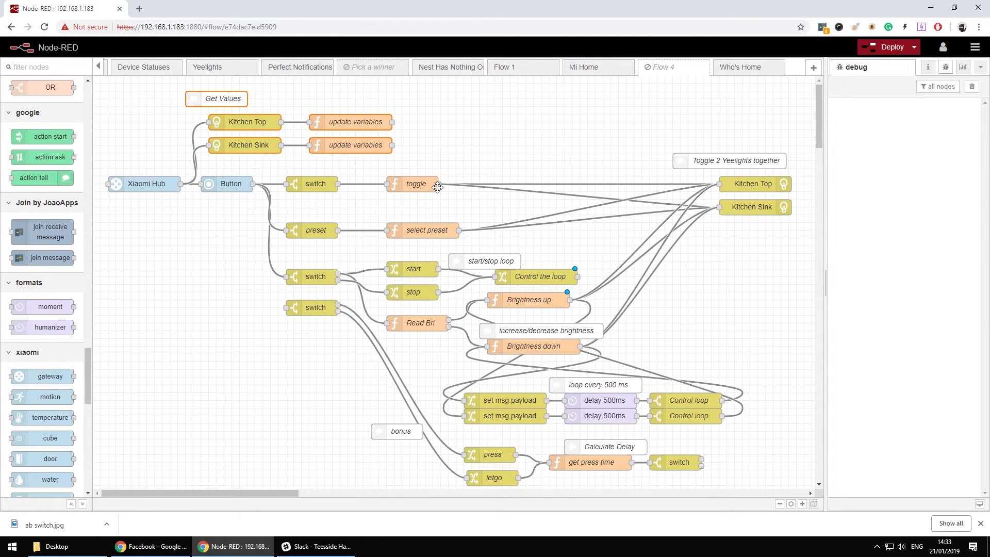
{"action": "double_click", "coordinate": [312, 184]}
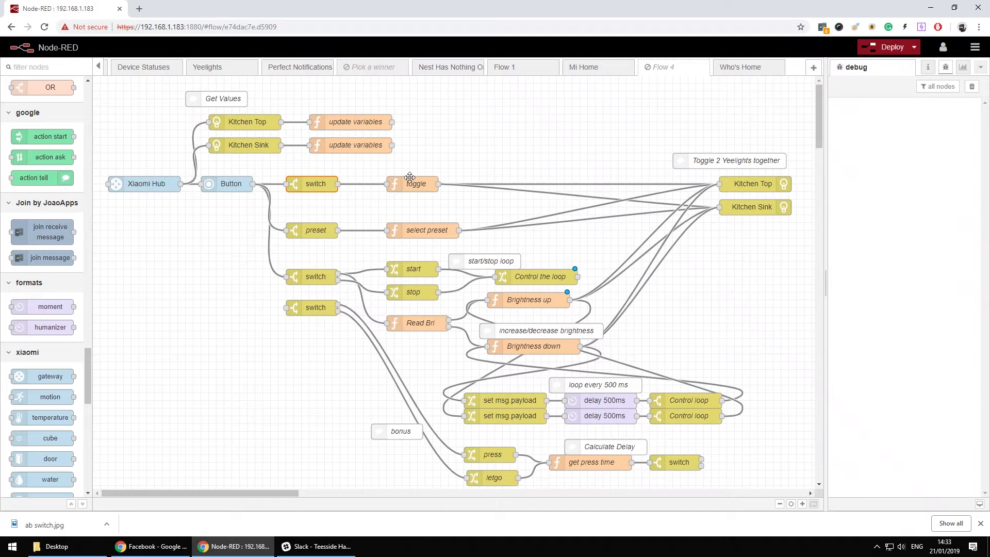
{"action": "double_click", "coordinate": [419, 184]}
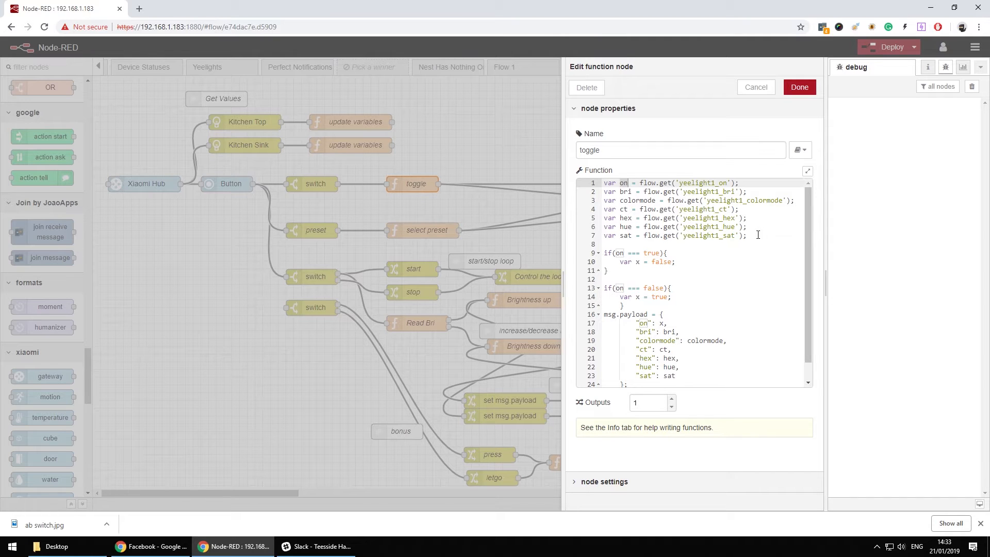
{"action": "mouse_move", "coordinate": [702, 248]}
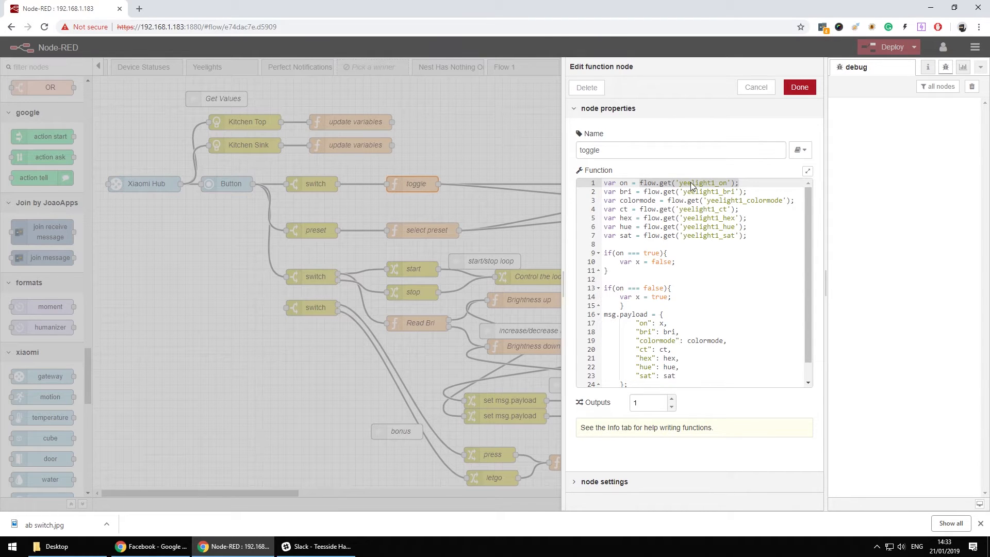
{"action": "mouse_move", "coordinate": [729, 191]}
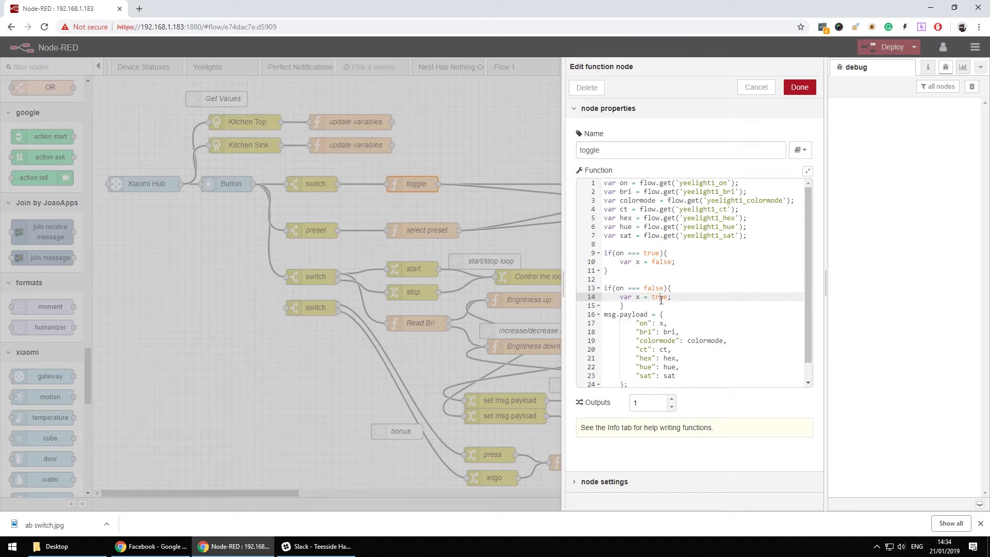
{"action": "scroll", "scroll_direction": "down", "scroll_amount": 3}
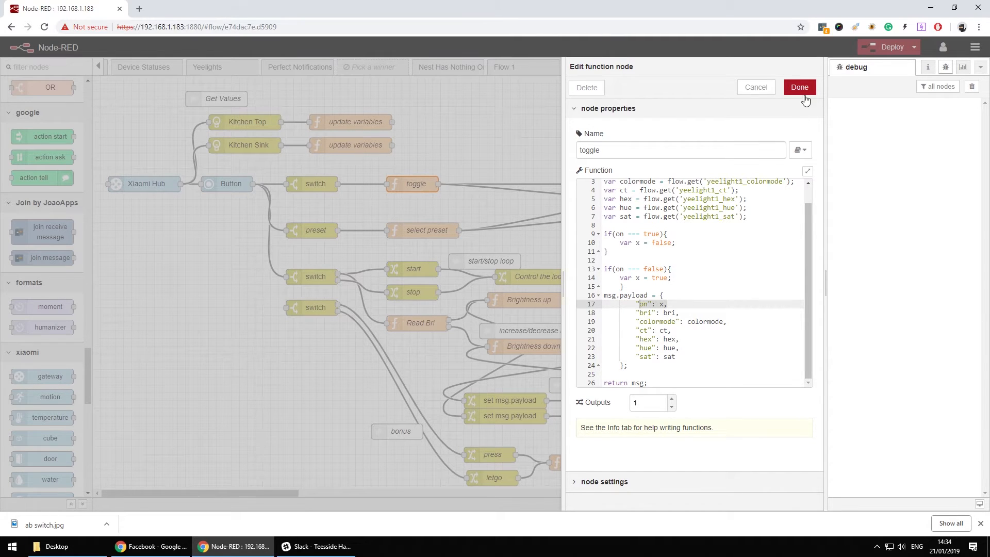
{"action": "left_click", "coordinate": [799, 87]}
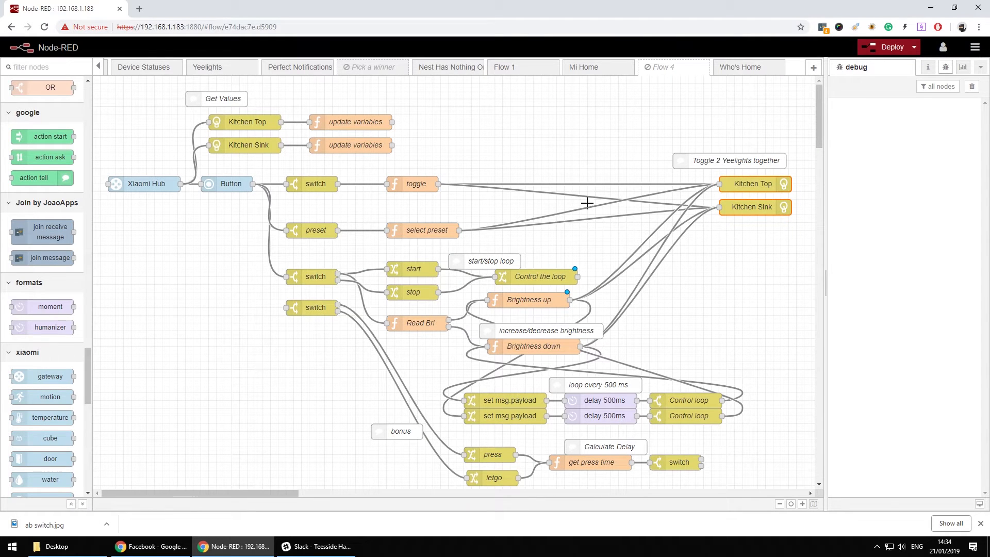
{"action": "mouse_move", "coordinate": [648, 193]}
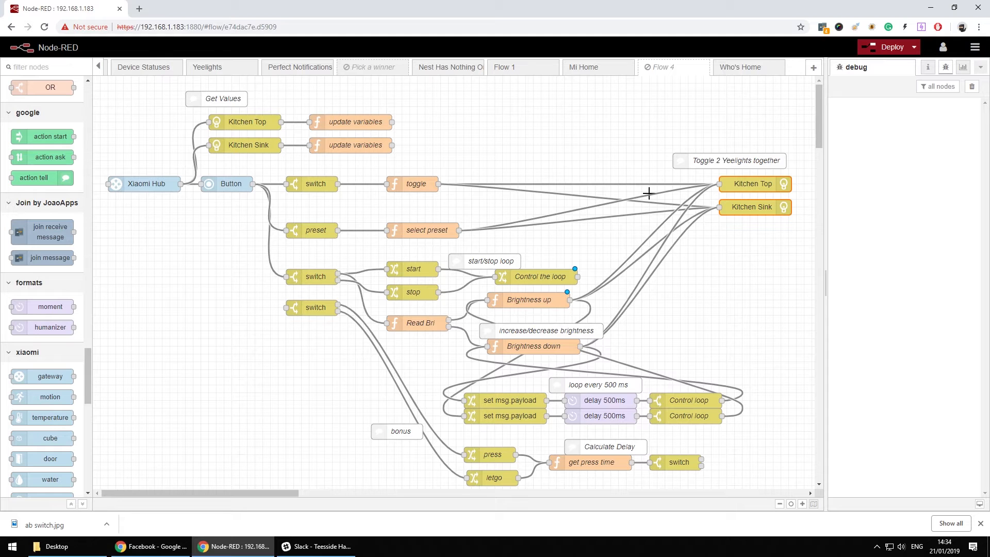
{"action": "mouse_move", "coordinate": [640, 236]}
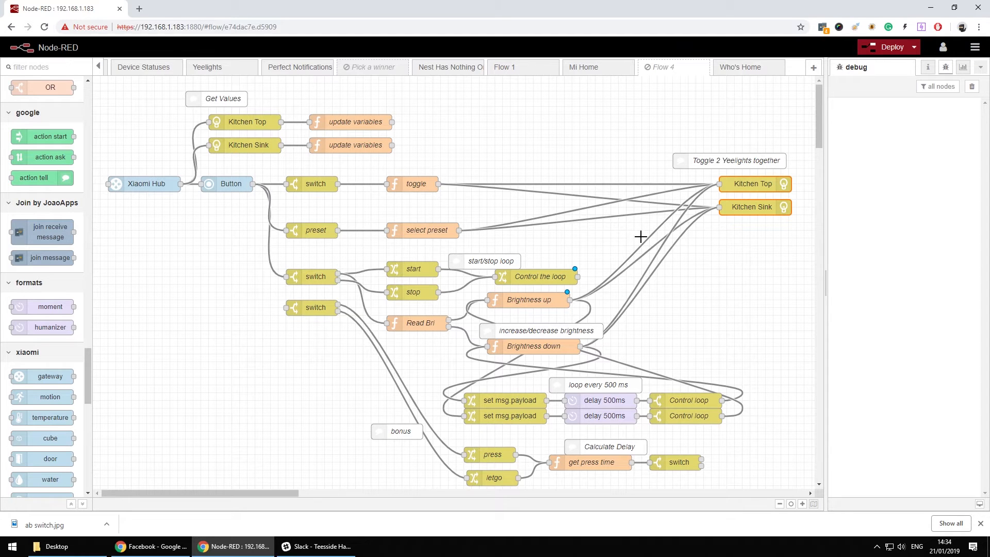
{"action": "mouse_move", "coordinate": [319, 233]}
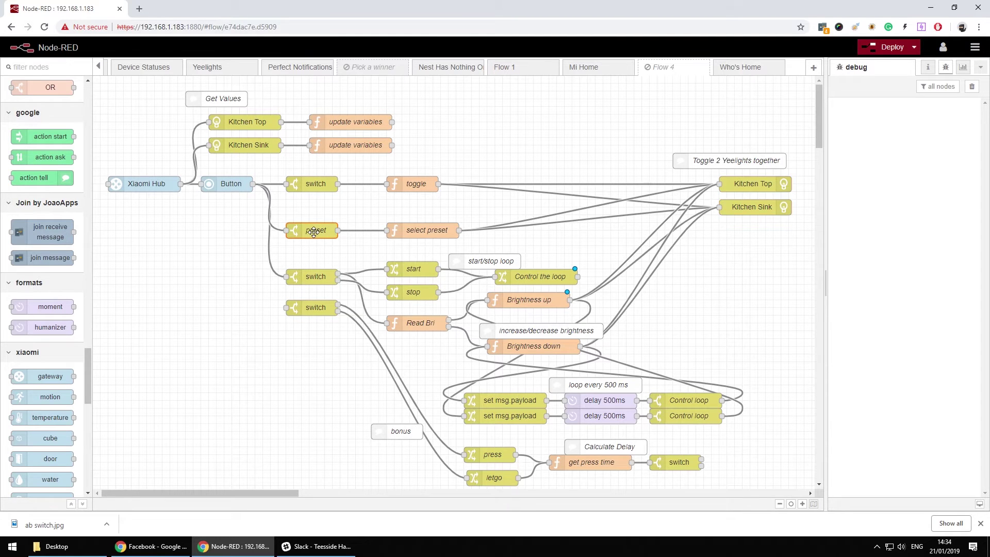
{"action": "double_click", "coordinate": [313, 230]}
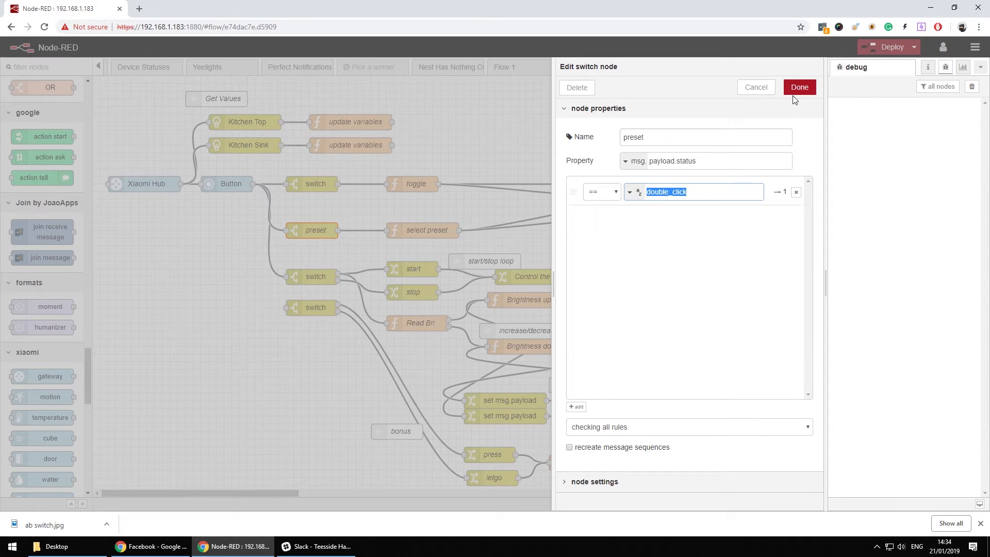
{"action": "left_click", "coordinate": [799, 87]}
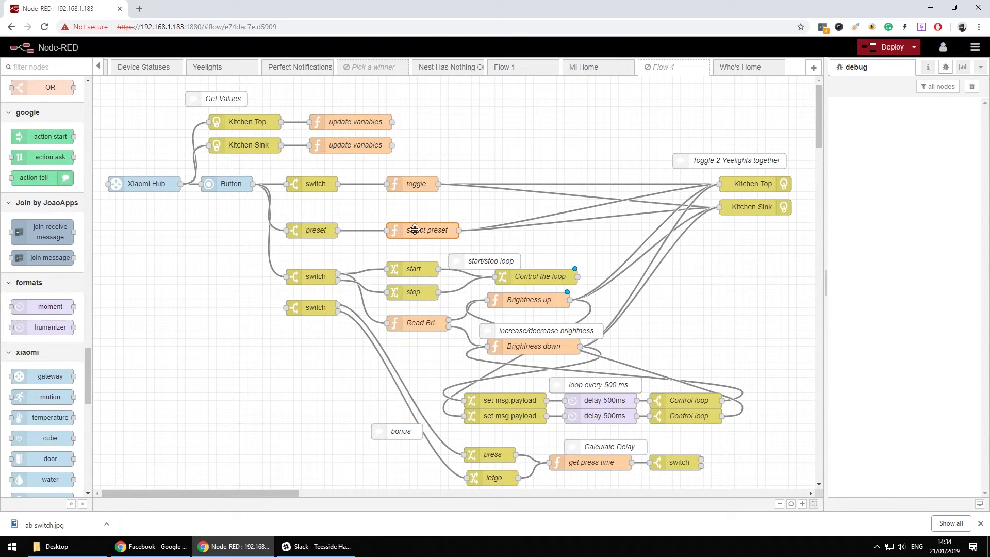
Step: Open the select preset function and highlight the 1902 colour temperature value
{"action": "double_click", "coordinate": [431, 230]}
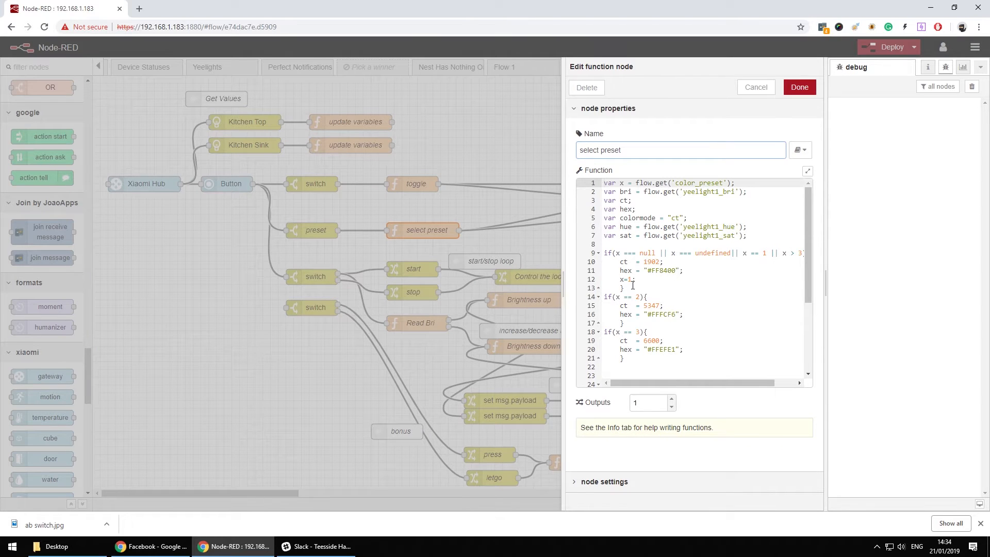
{"action": "left_click_drag", "start_coordinate": [603, 297], "coordinate": [623, 323]}
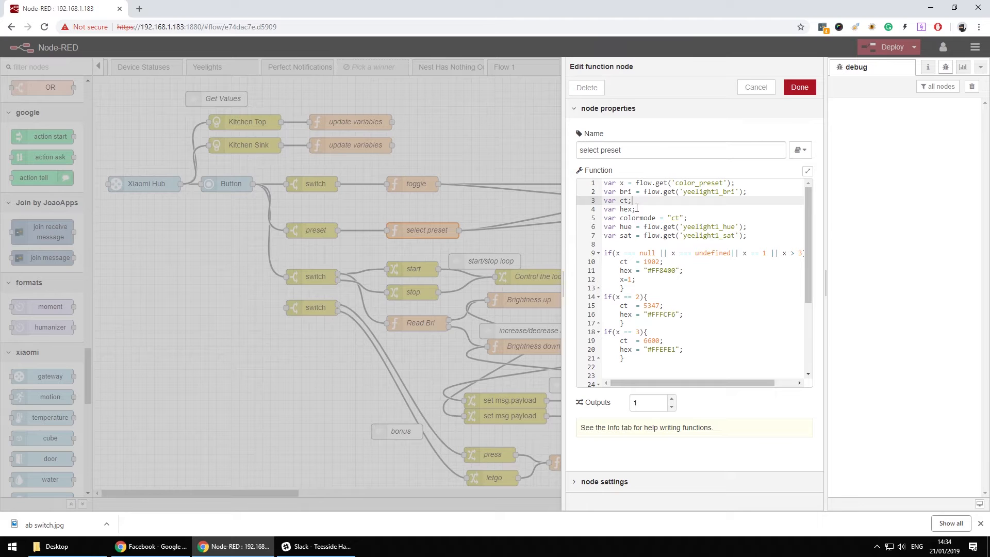
{"action": "mouse_move", "coordinate": [619, 218]}
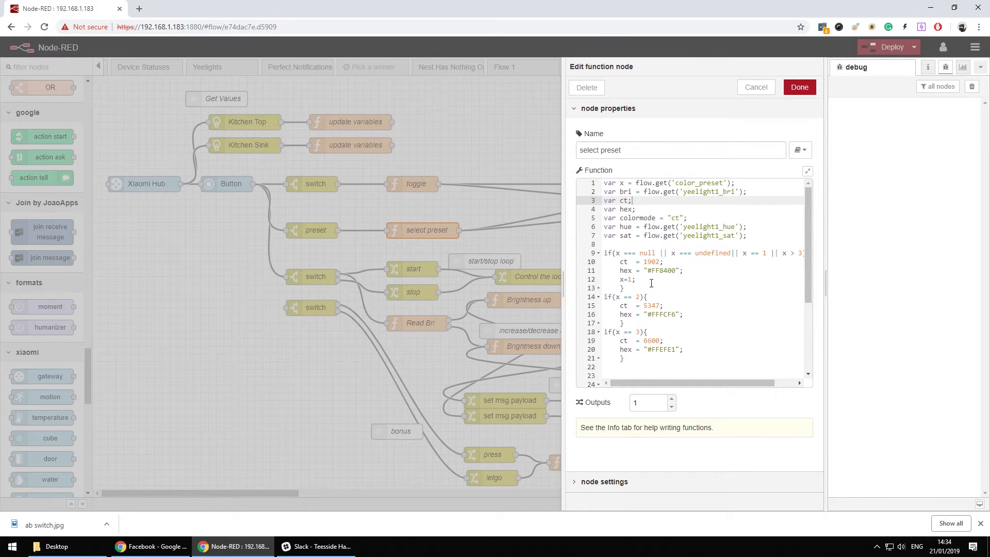
{"action": "double_click", "coordinate": [652, 261]}
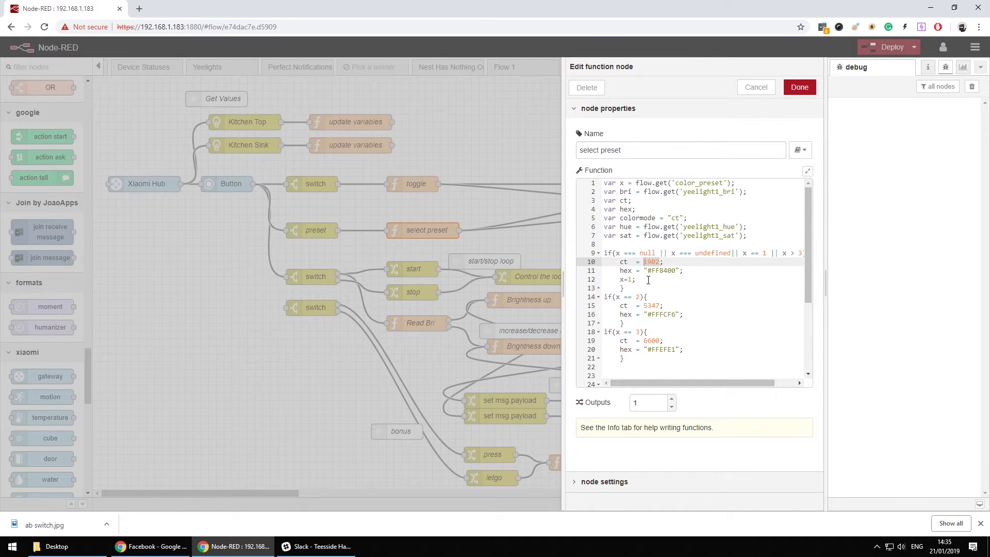
{"action": "mouse_move", "coordinate": [657, 270]}
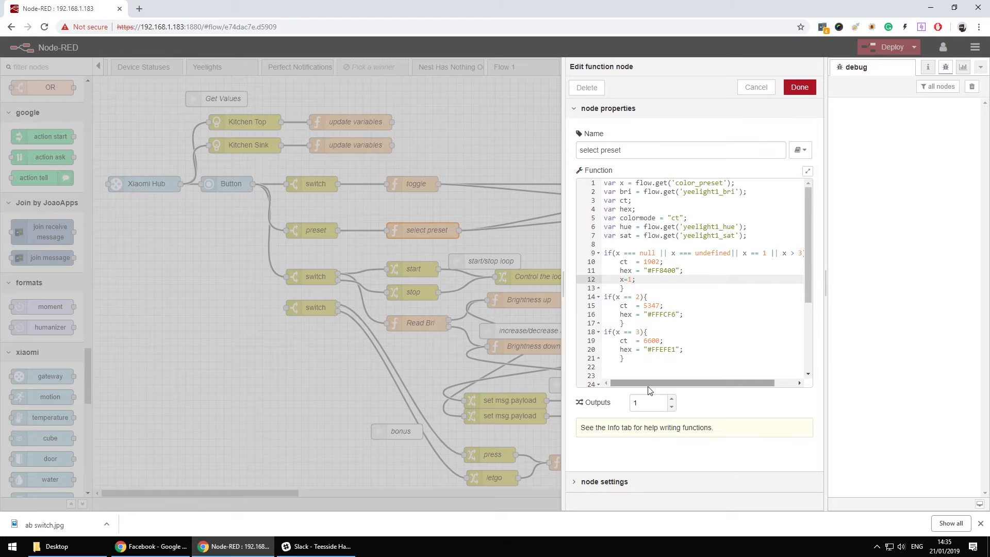
{"action": "left_click", "coordinate": [726, 254]}
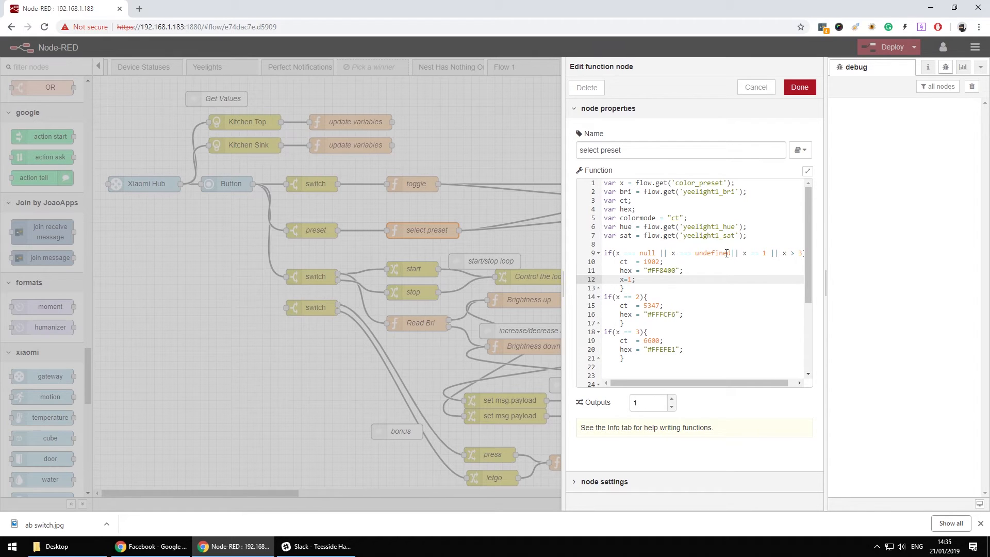
Step: Scroll through the remaining preset code and close the function editor
{"action": "scroll", "scroll_direction": "right", "scroll_amount": 3}
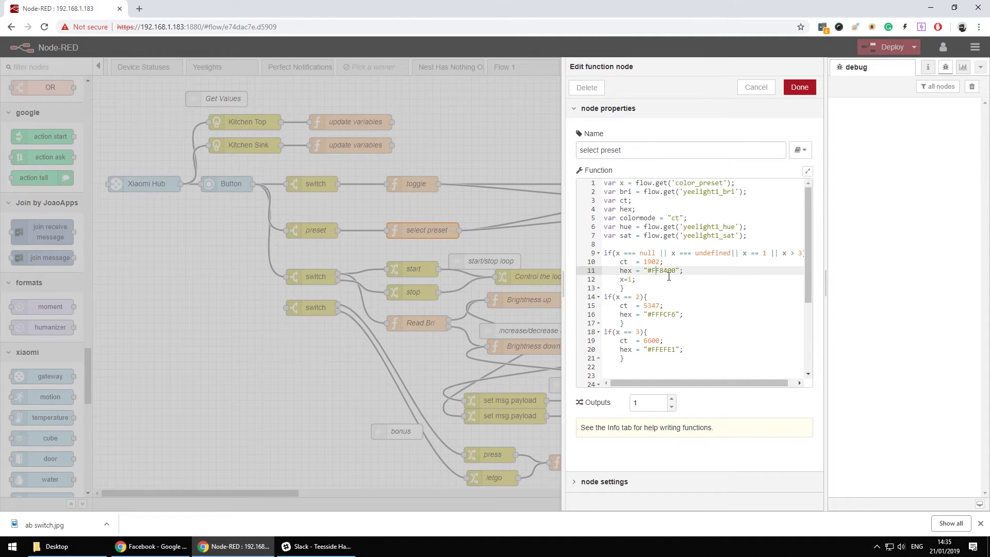
{"action": "scroll", "scroll_direction": "down", "scroll_amount": 3}
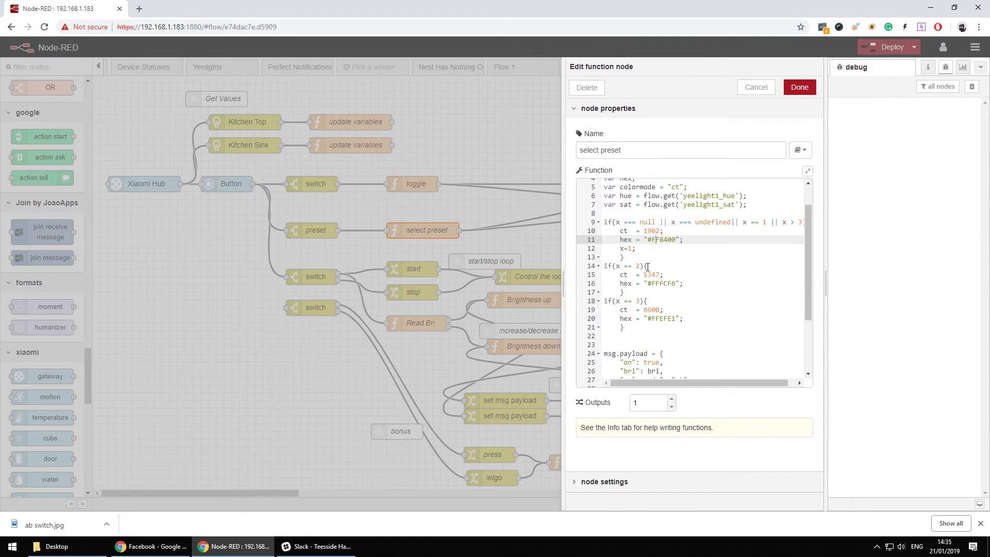
{"action": "scroll", "scroll_direction": "down", "scroll_amount": 3}
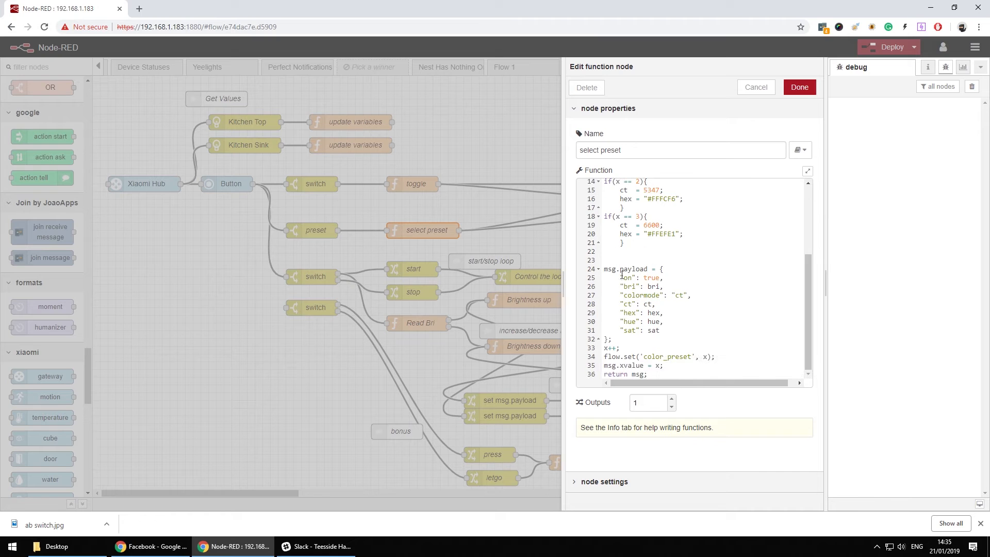
{"action": "left_click", "coordinate": [653, 278]}
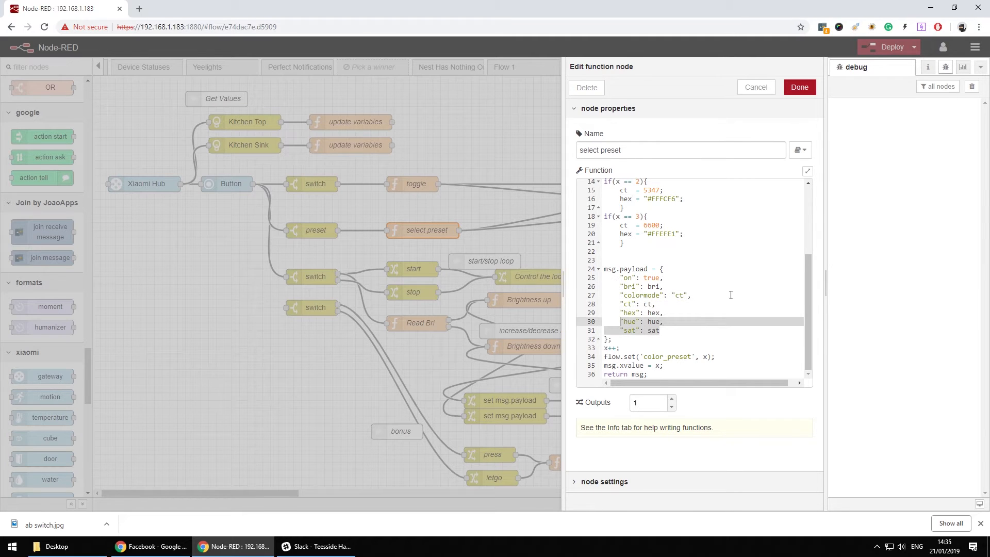
{"action": "mouse_move", "coordinate": [688, 284]}
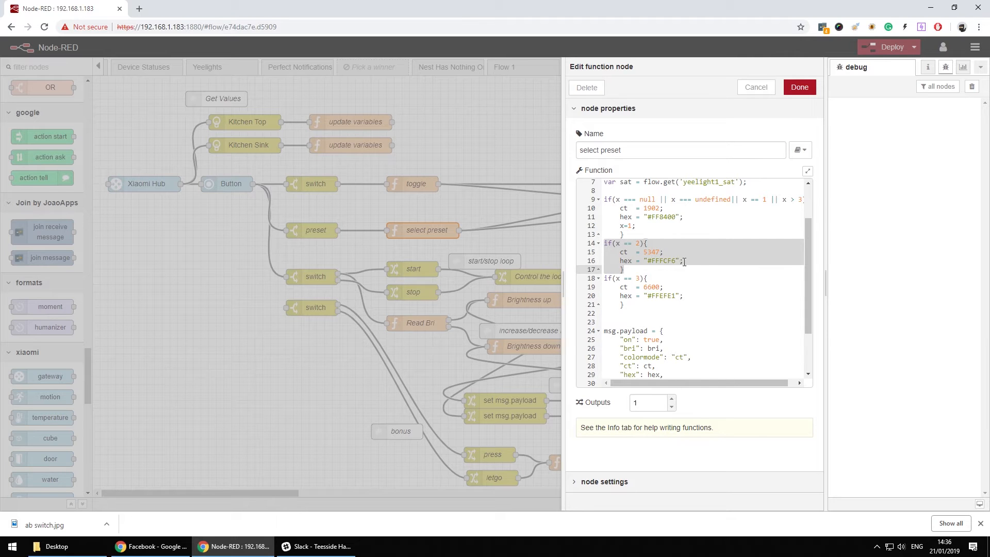
{"action": "scroll", "scroll_direction": "down", "scroll_amount": 3}
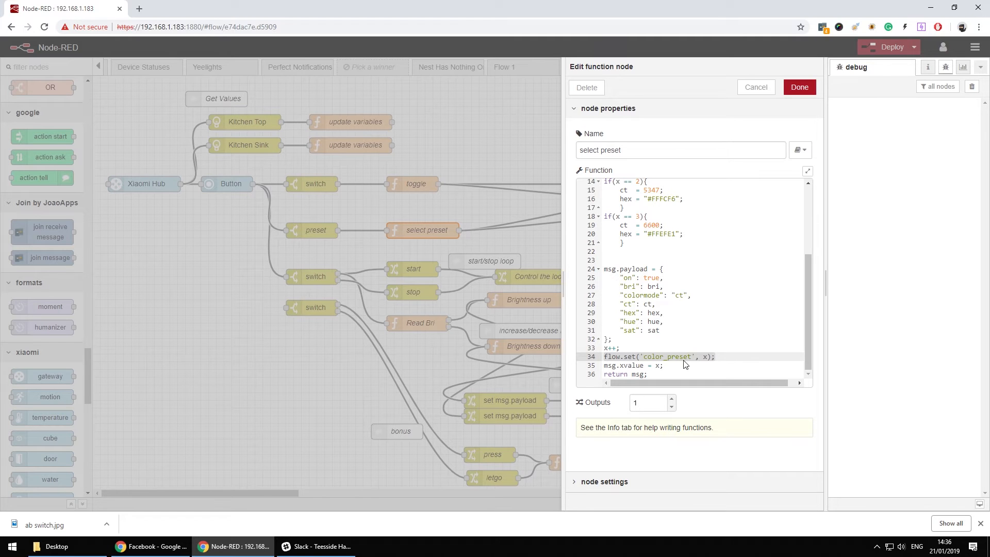
{"action": "mouse_move", "coordinate": [713, 361]}
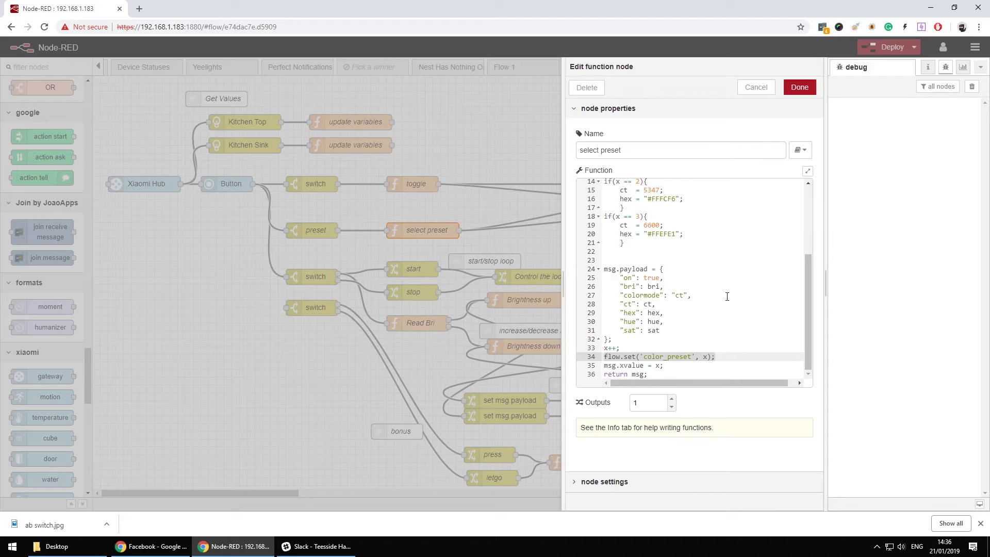
{"action": "left_click", "coordinate": [719, 356]}
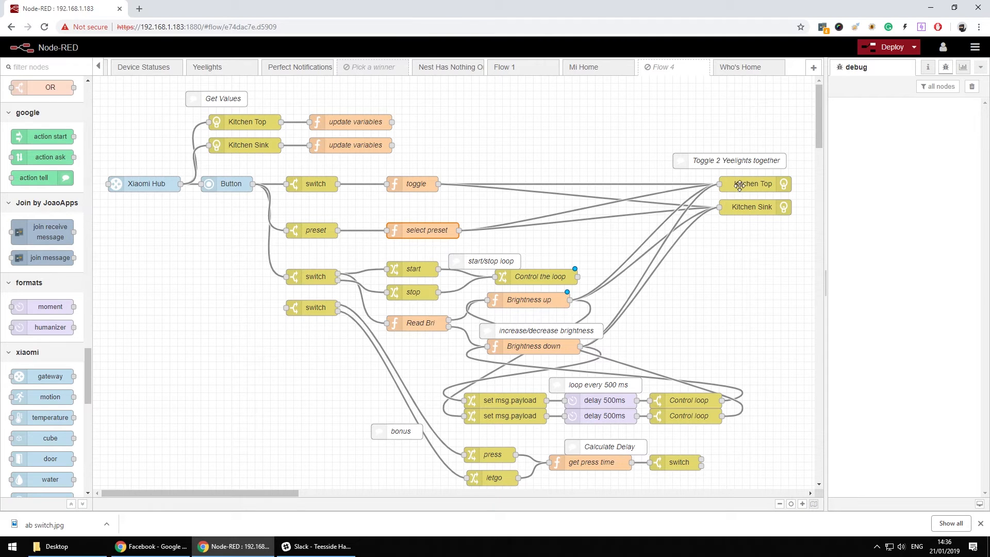
{"action": "mouse_move", "coordinate": [428, 249]}
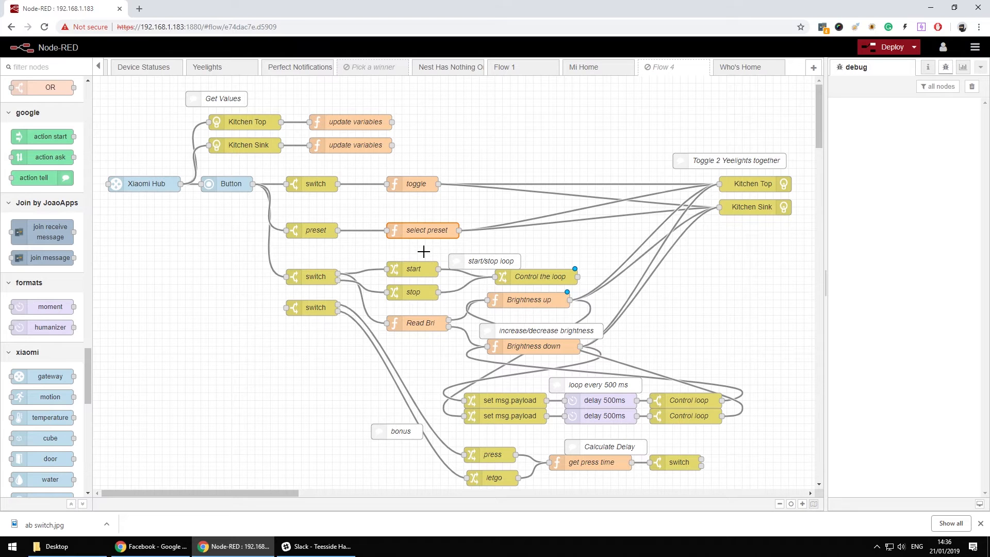
{"action": "mouse_move", "coordinate": [438, 253]}
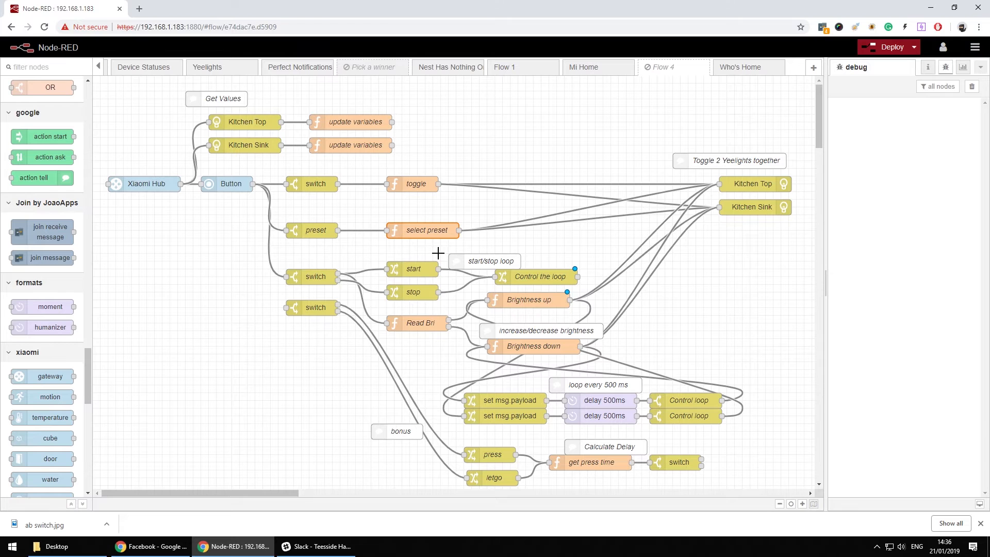
{"action": "mouse_move", "coordinate": [402, 275]}
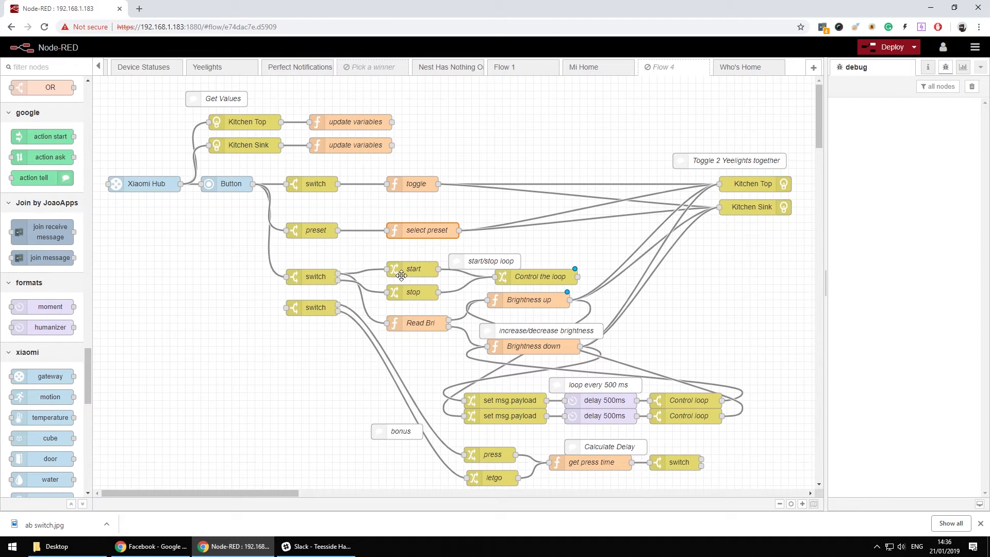
{"action": "mouse_move", "coordinate": [314, 307]}
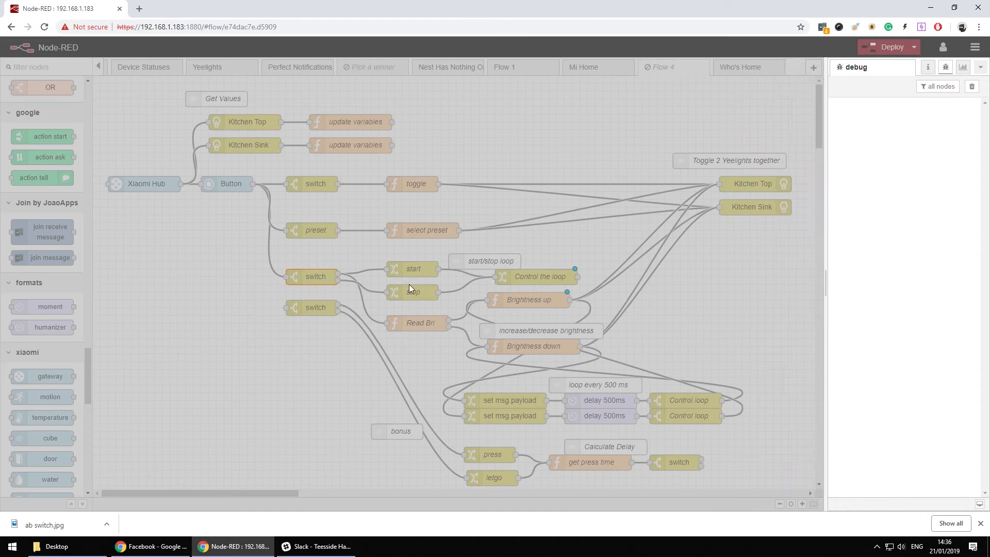
{"action": "double_click", "coordinate": [312, 276]}
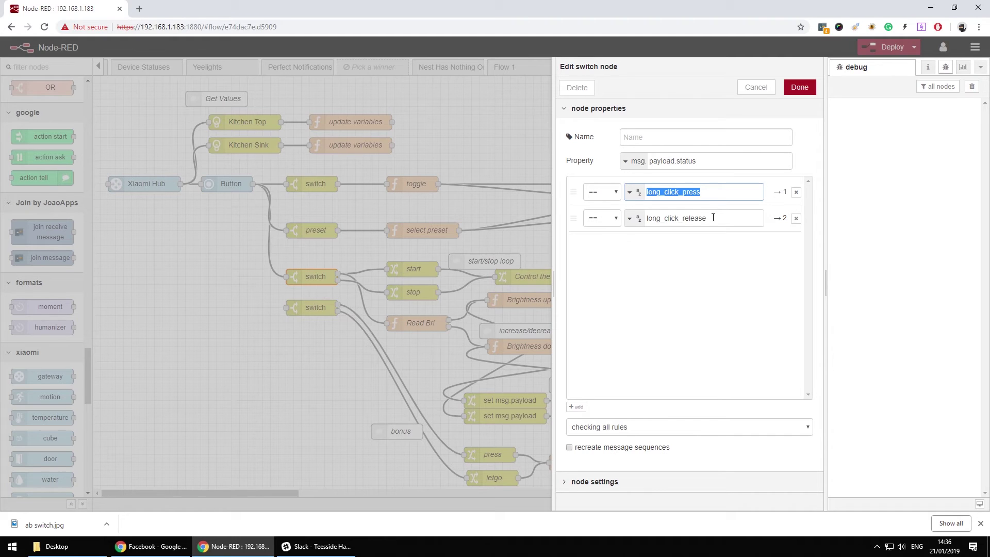
{"action": "mouse_move", "coordinate": [799, 87]}
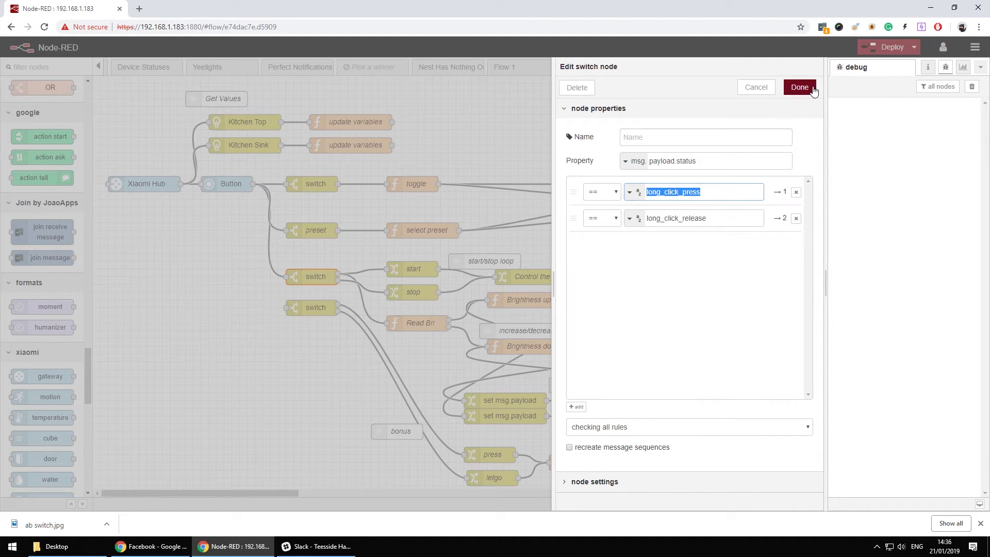
{"action": "left_click", "coordinate": [723, 192]}
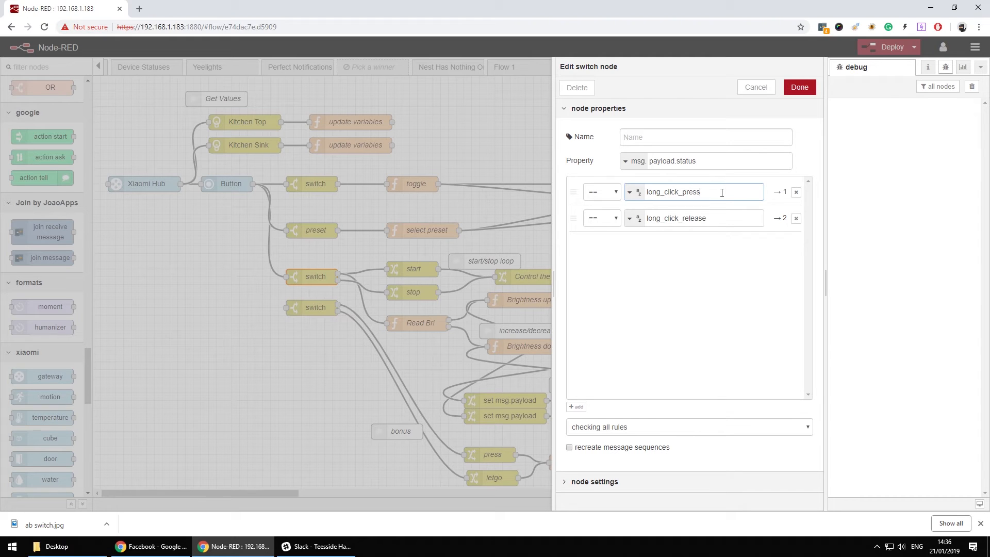
{"action": "left_click", "coordinate": [726, 218]}
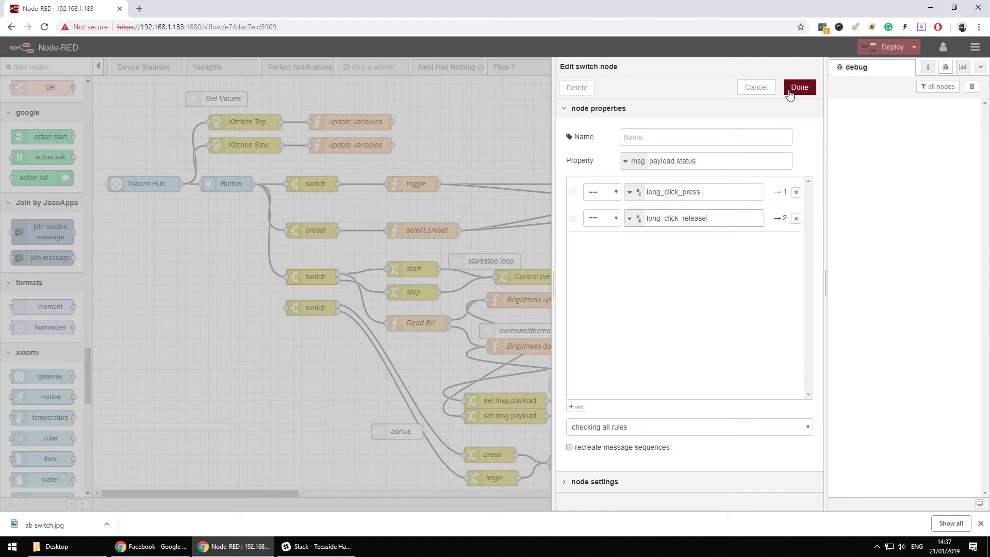
{"action": "left_click", "coordinate": [799, 86]}
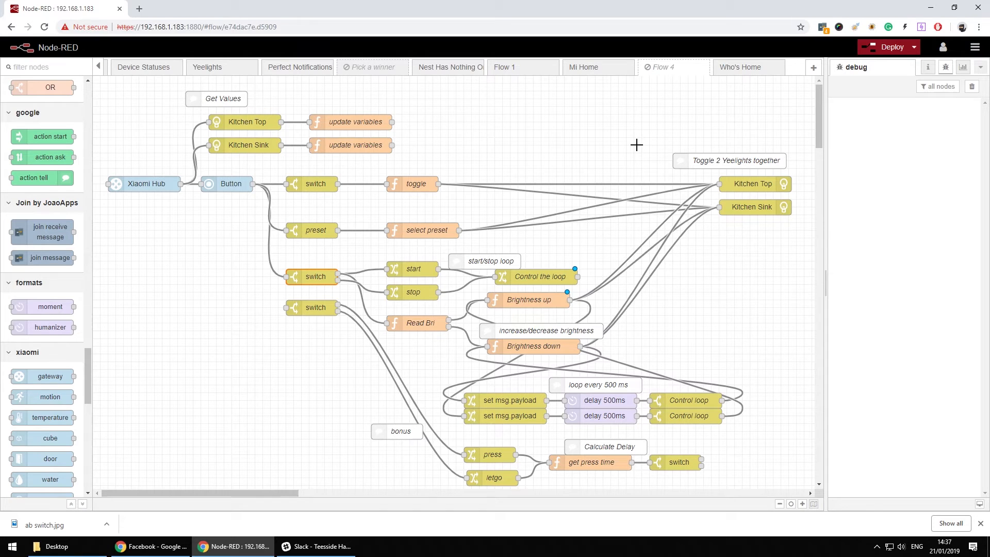
{"action": "mouse_move", "coordinate": [537, 284]}
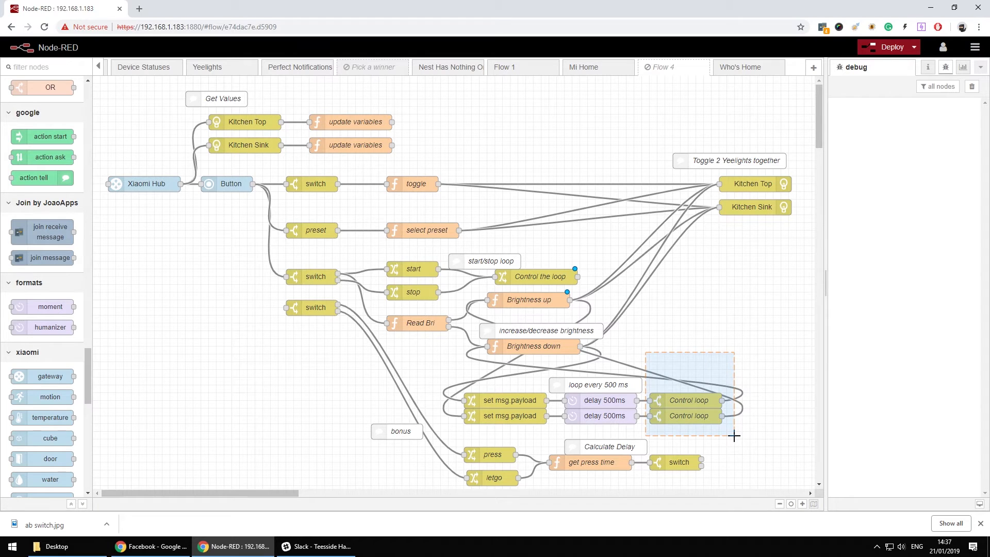
{"action": "left_click", "coordinate": [543, 278]}
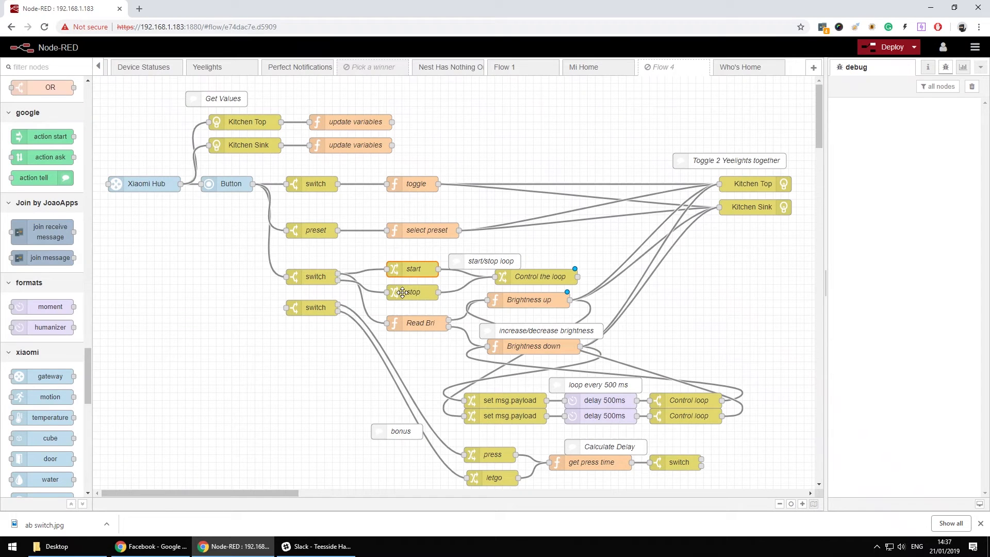
{"action": "double_click", "coordinate": [412, 293]}
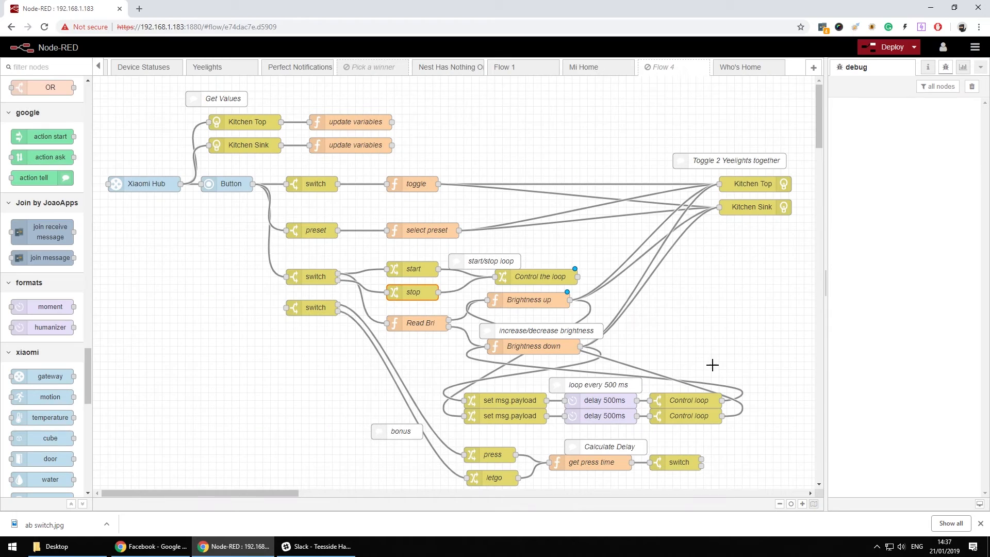
{"action": "mouse_move", "coordinate": [620, 299]}
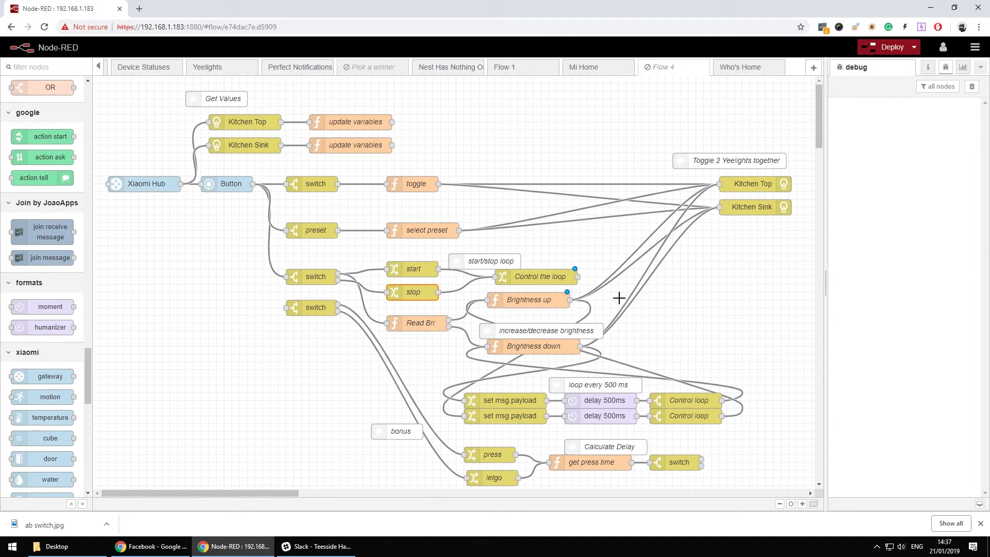
{"action": "mouse_move", "coordinate": [420, 326]}
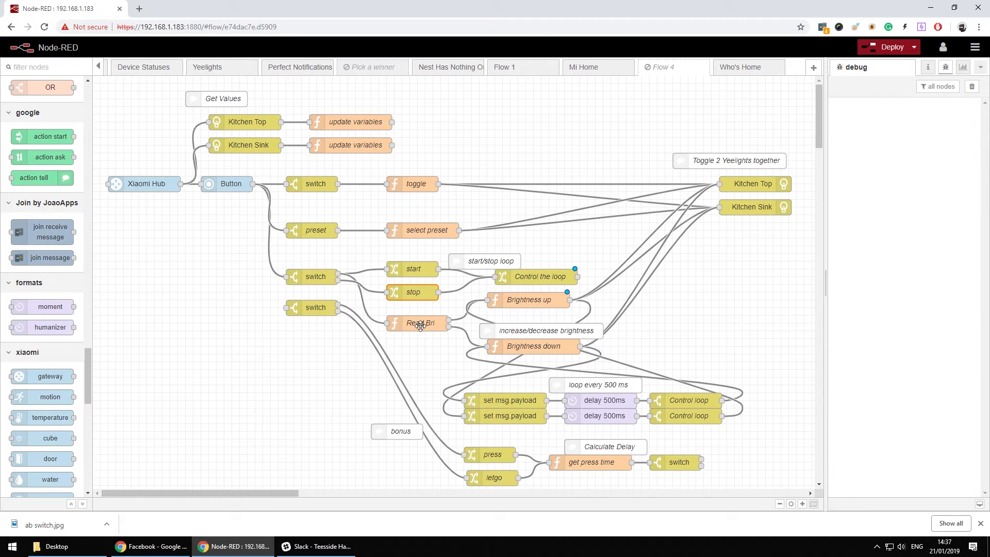
{"action": "double_click", "coordinate": [420, 322]}
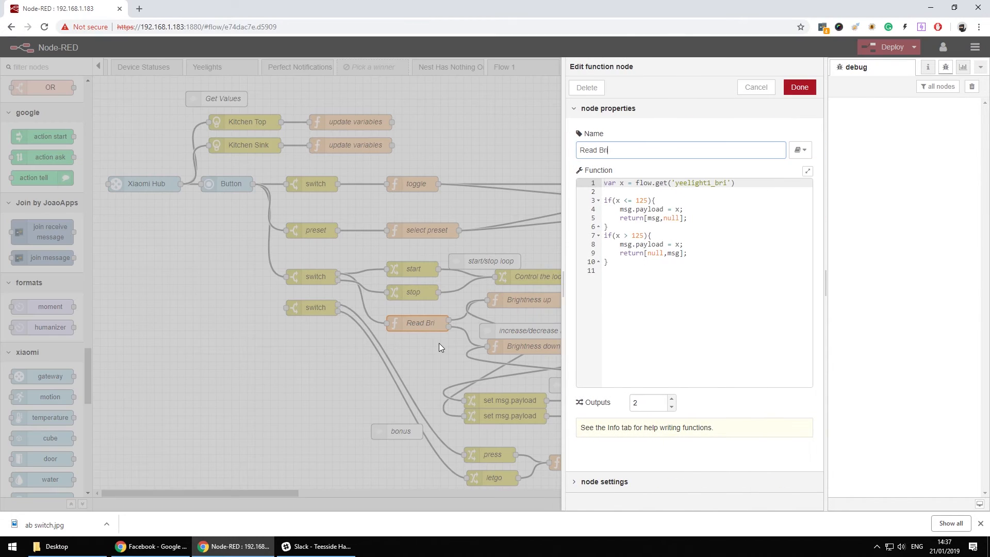
{"action": "left_click", "coordinate": [649, 200]}
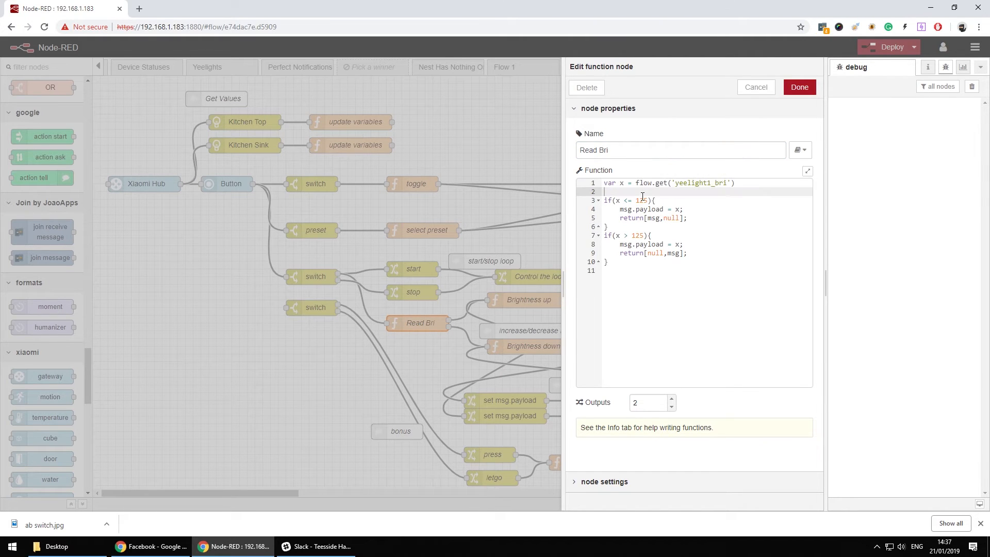
{"action": "left_click", "coordinate": [647, 200]}
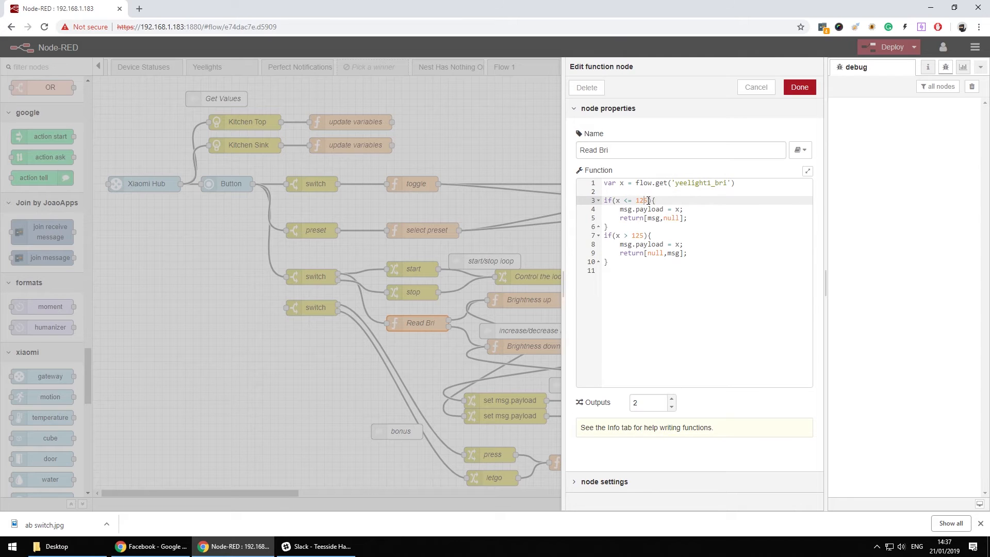
{"action": "double_click", "coordinate": [642, 200]}
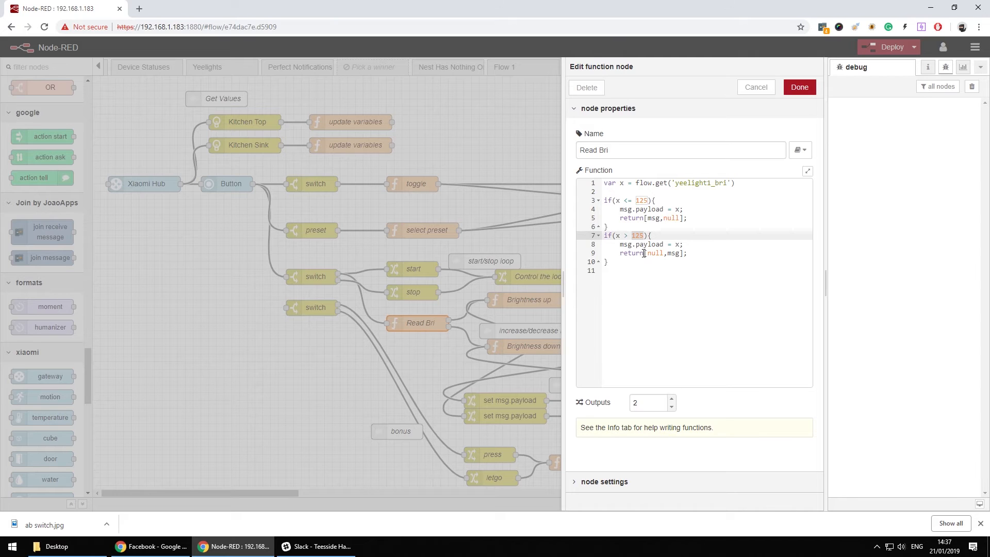
{"action": "mouse_move", "coordinate": [635, 257]}
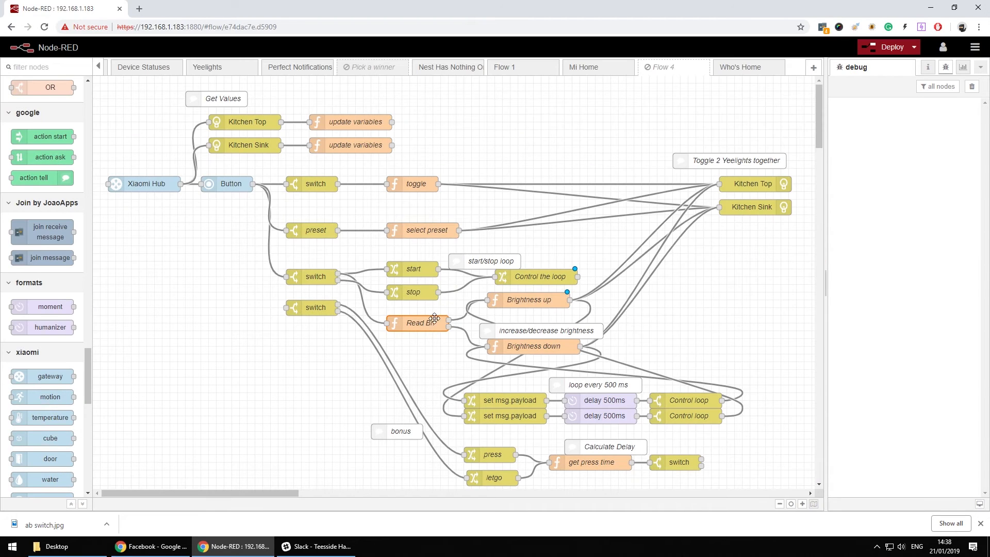
{"action": "mouse_move", "coordinate": [535, 346]}
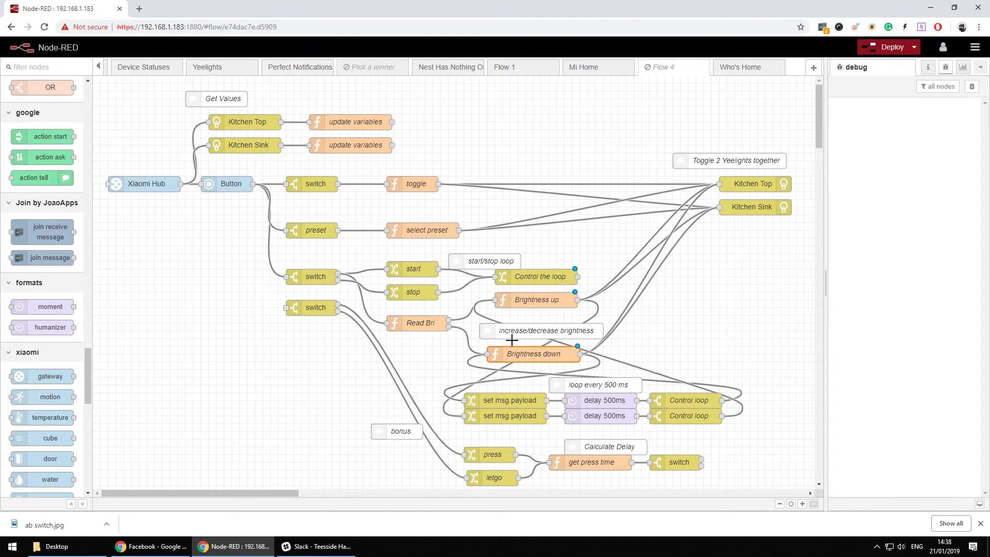
{"action": "mouse_move", "coordinate": [505, 300]}
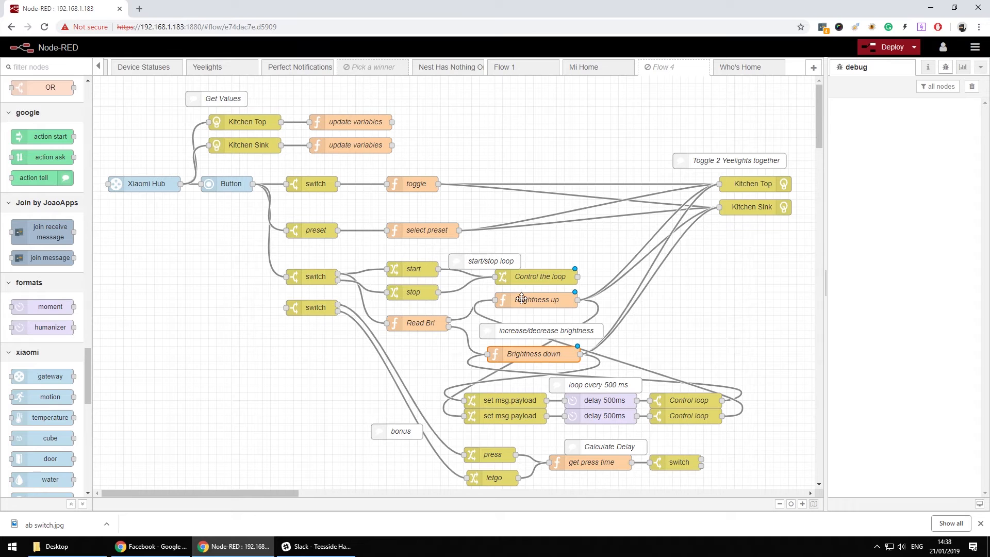
{"action": "mouse_move", "coordinate": [387, 269]}
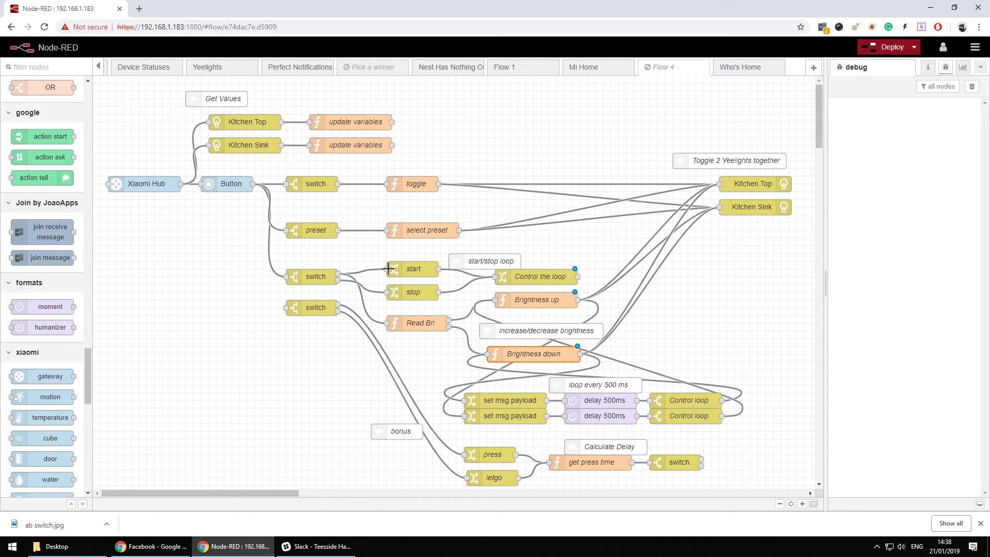
{"action": "mouse_move", "coordinate": [545, 299]}
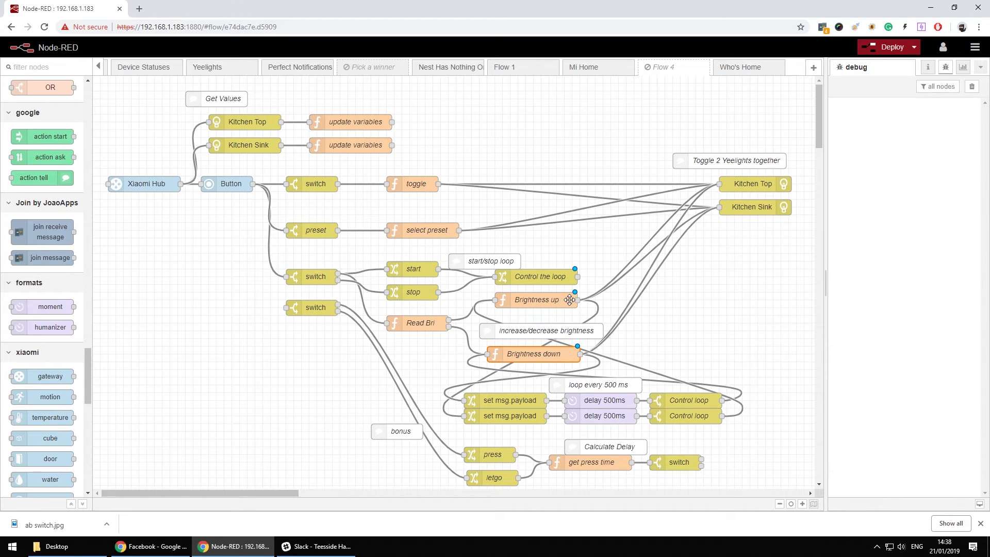
{"action": "mouse_move", "coordinate": [540, 300]}
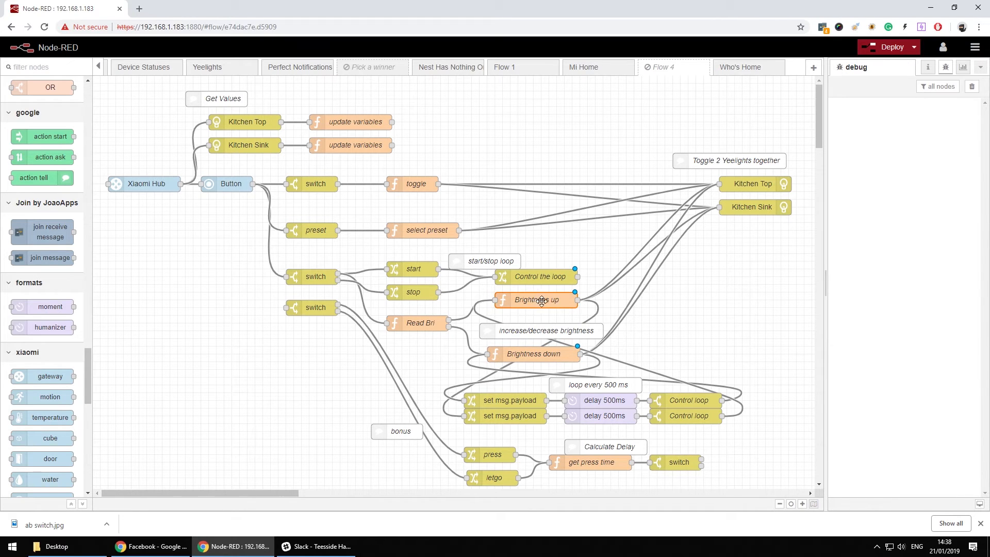
{"action": "mouse_move", "coordinate": [472, 396]}
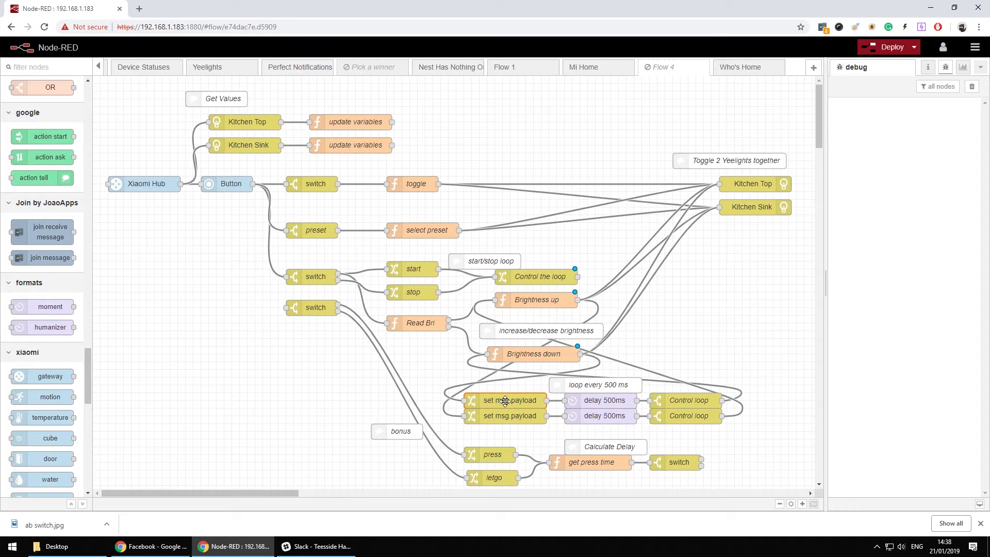
{"action": "mouse_move", "coordinate": [608, 405]}
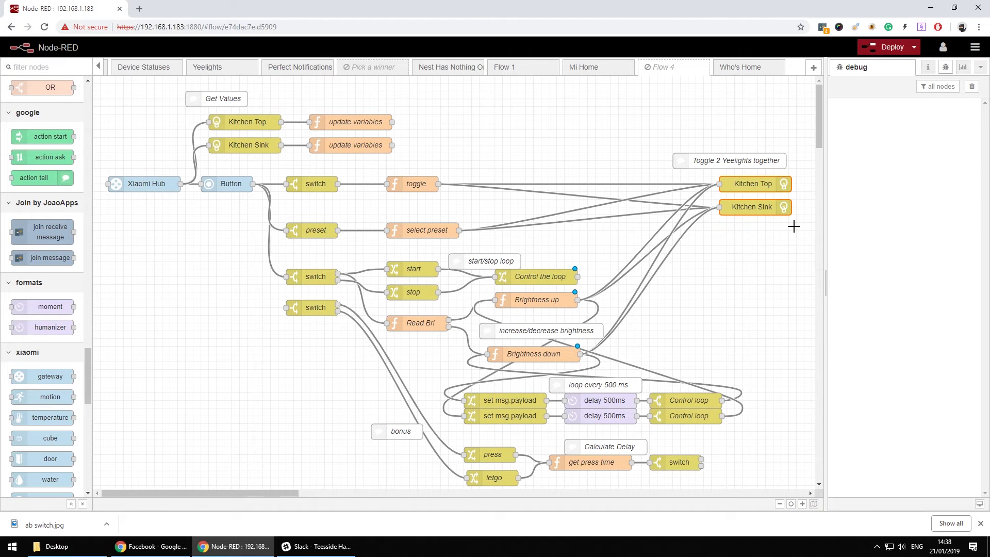
{"action": "mouse_move", "coordinate": [546, 303]}
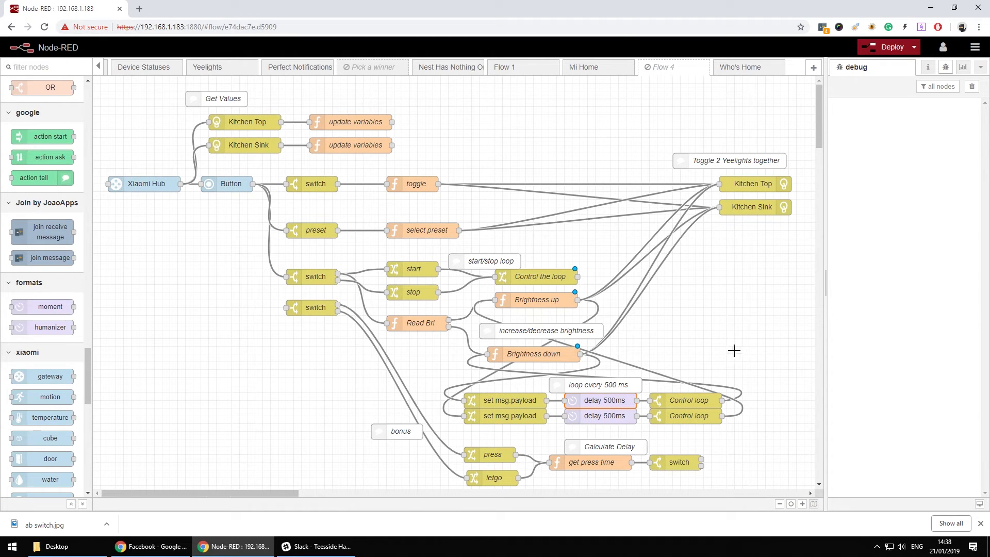
{"action": "mouse_move", "coordinate": [703, 330]}
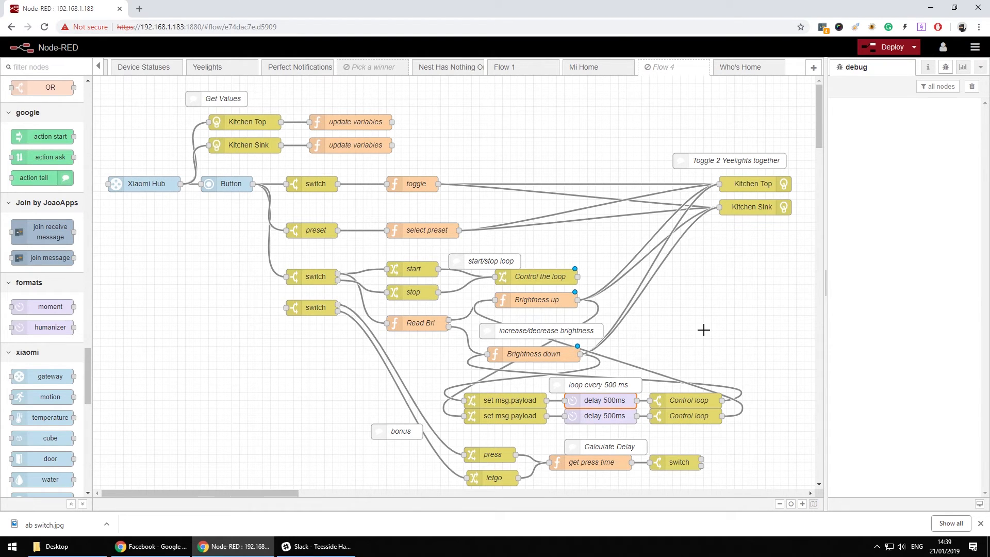
{"action": "double_click", "coordinate": [533, 299]}
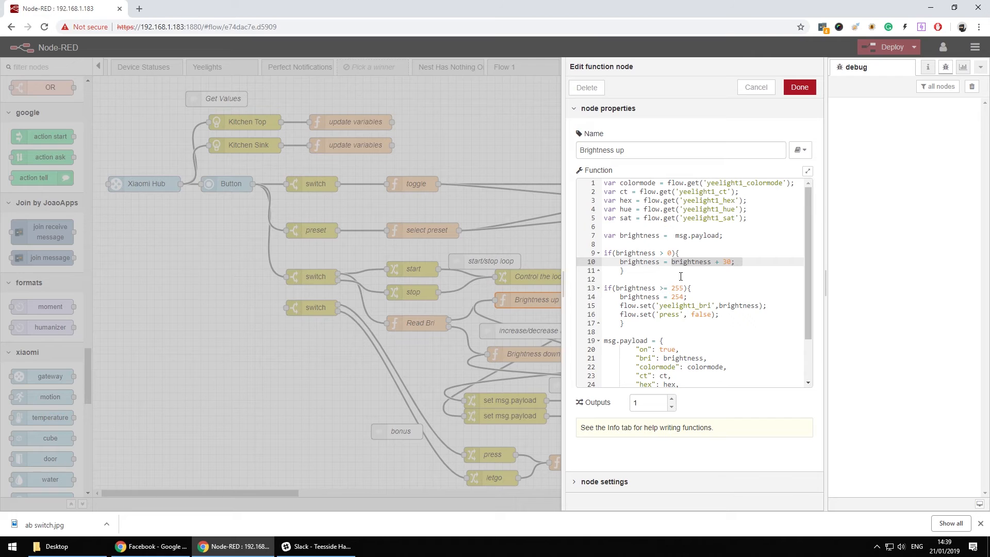
{"action": "mouse_move", "coordinate": [677, 277]}
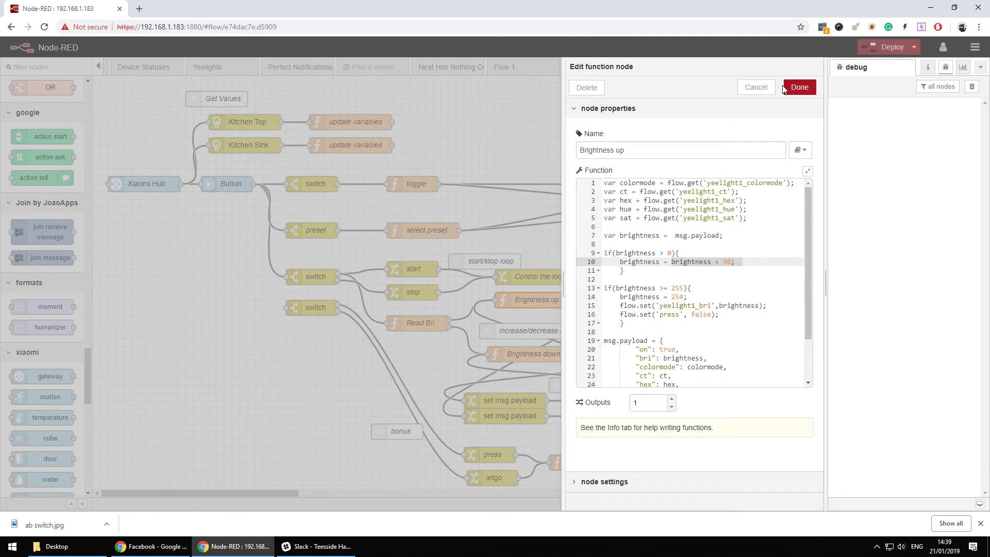
{"action": "left_click", "coordinate": [799, 87]}
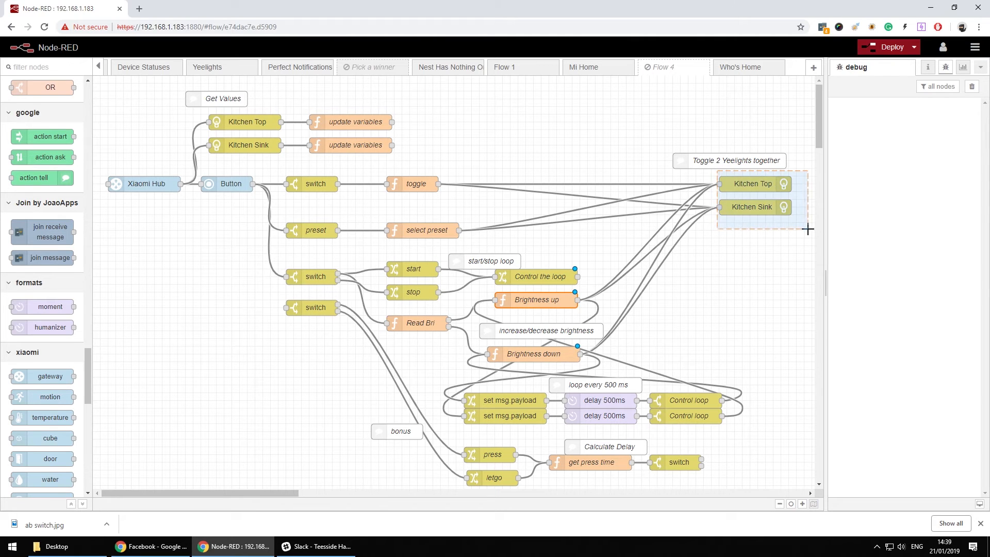
{"action": "left_click", "coordinate": [792, 247]}
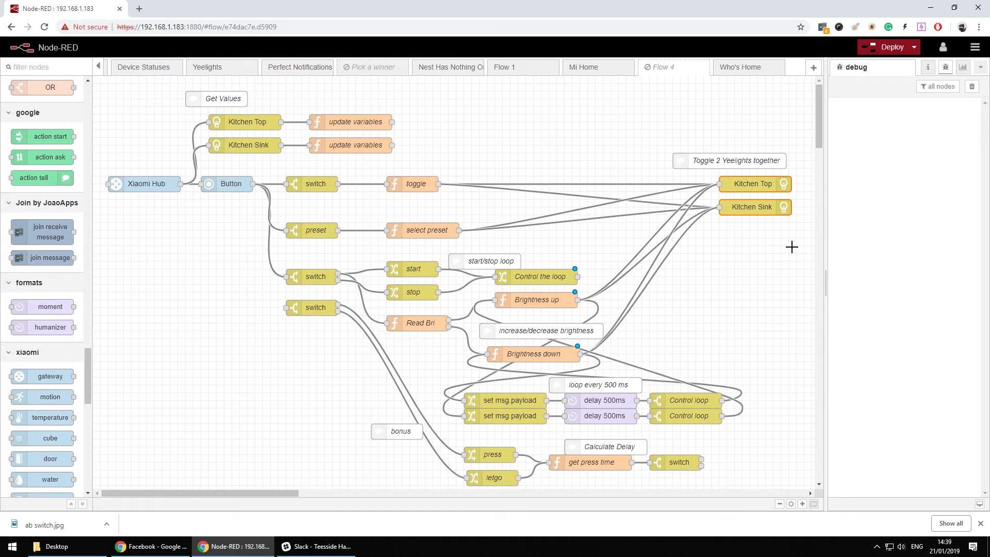
{"action": "mouse_move", "coordinate": [693, 308]}
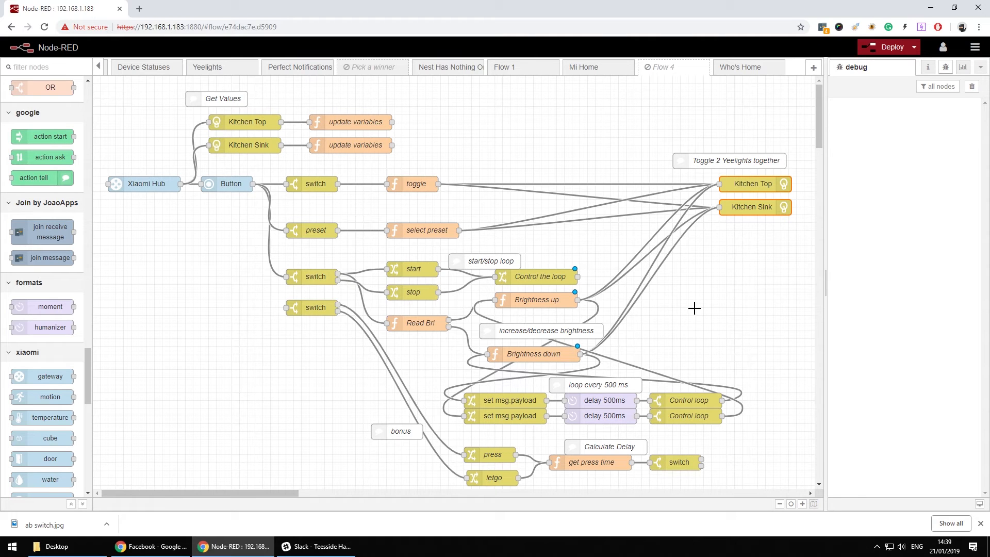
{"action": "mouse_move", "coordinate": [537, 285]}
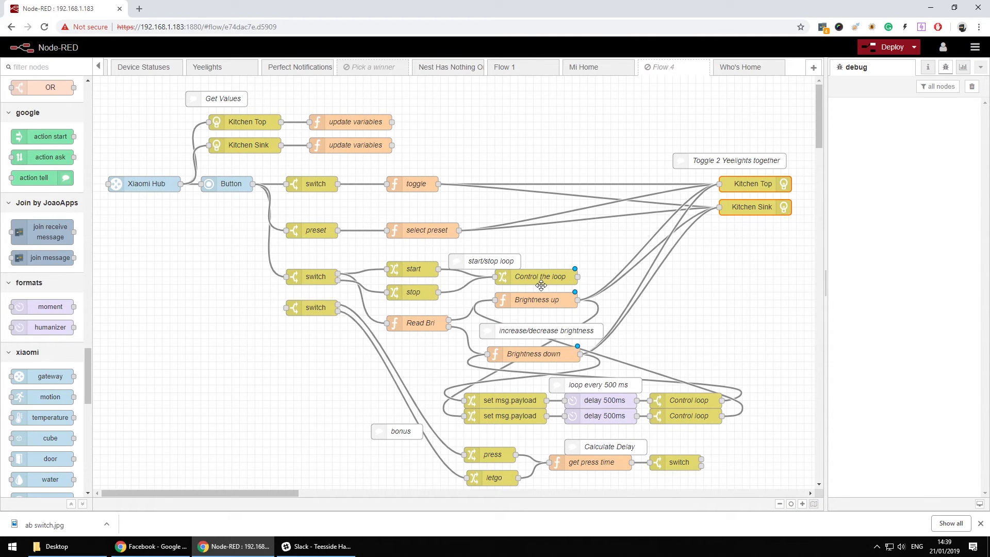
{"action": "mouse_move", "coordinate": [490, 302]}
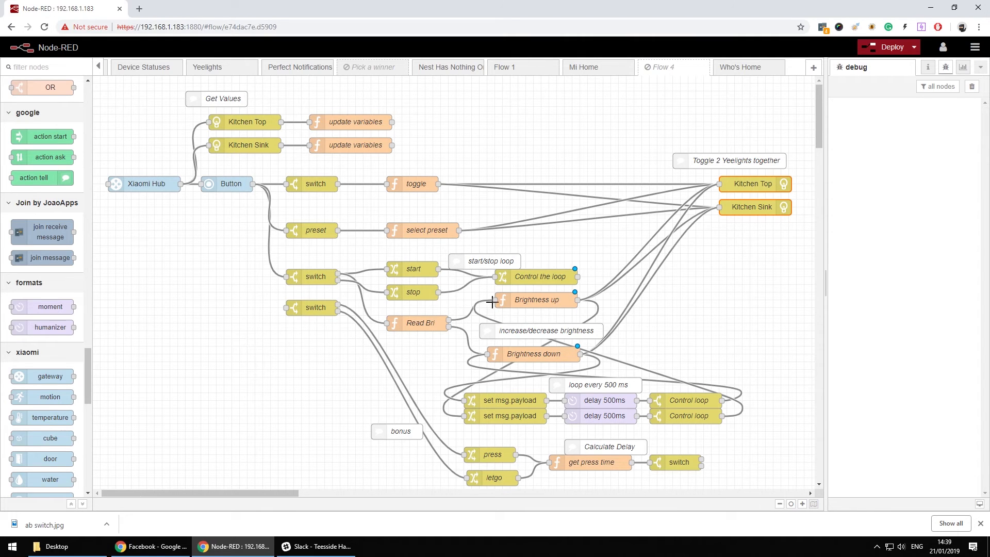
{"action": "mouse_move", "coordinate": [466, 384]}
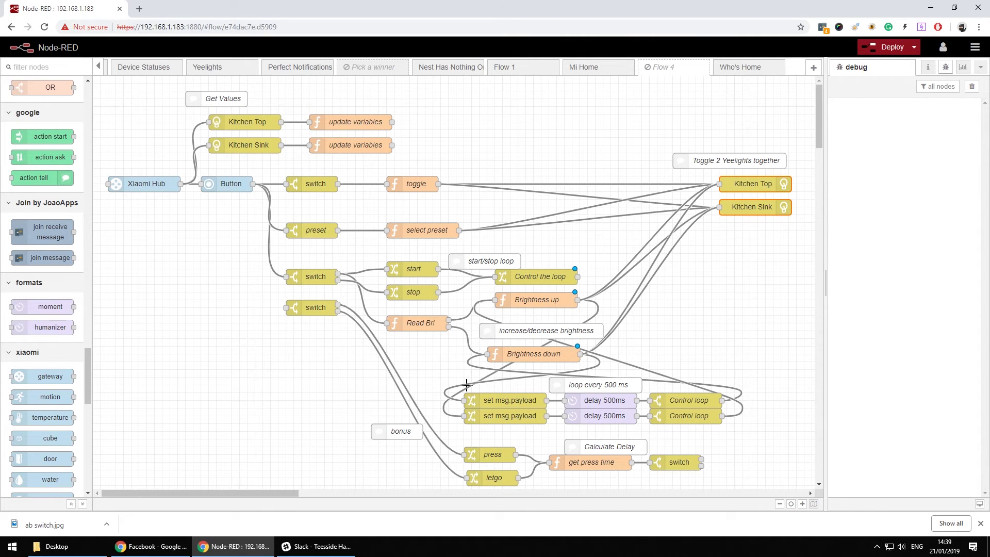
{"action": "mouse_move", "coordinate": [599, 423]}
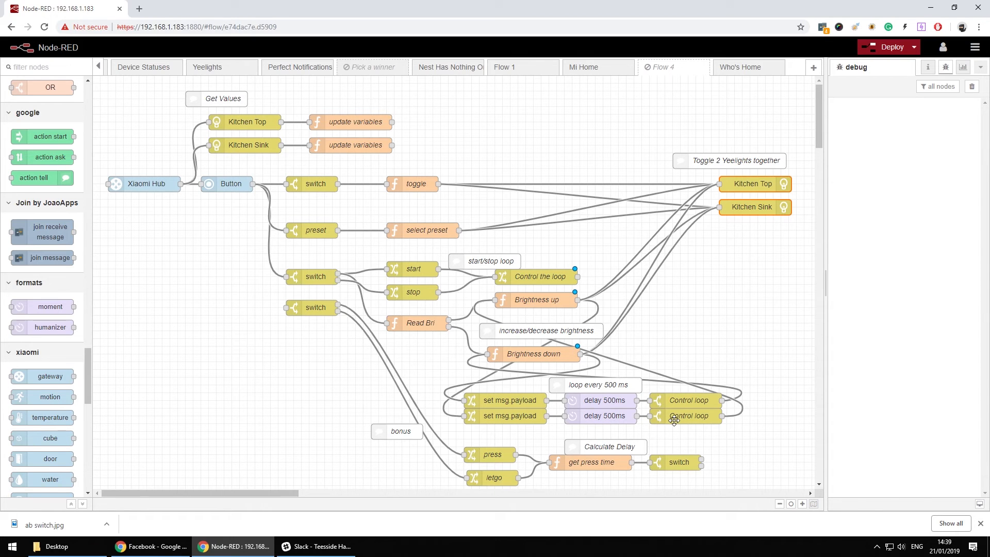
{"action": "mouse_move", "coordinate": [501, 288]}
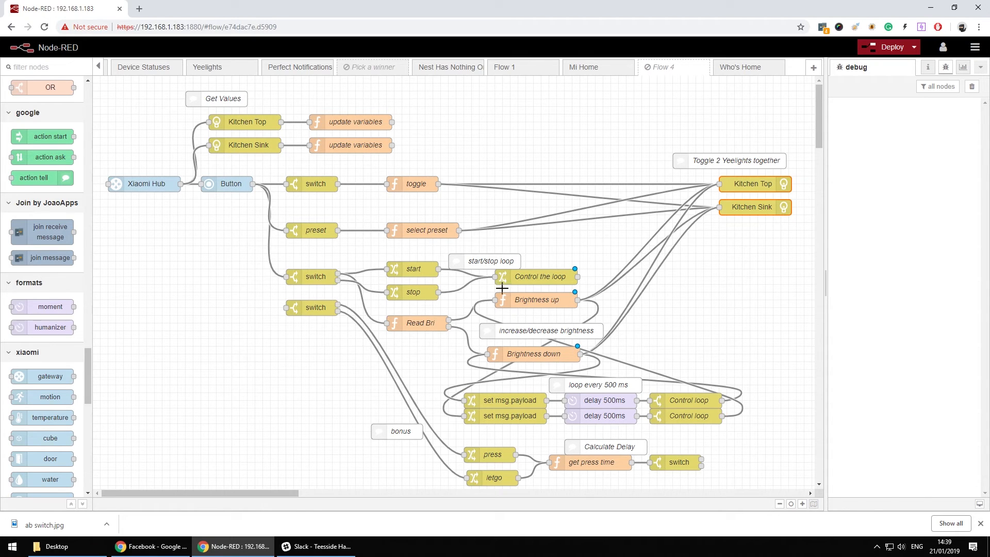
{"action": "mouse_move", "coordinate": [551, 299]}
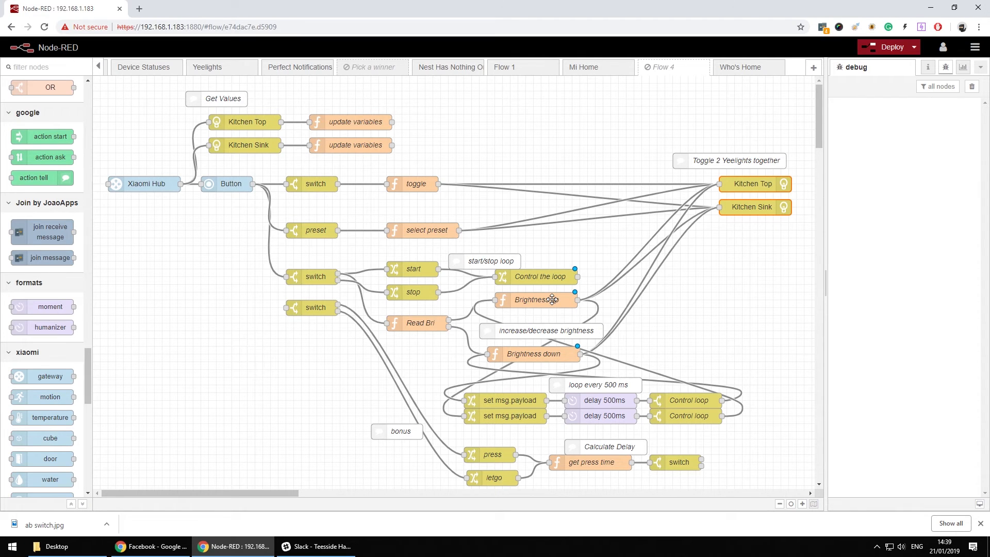
Step: Reopen Brightness up and highlight the payload brightness line and the 30 step value
{"action": "double_click", "coordinate": [533, 300]}
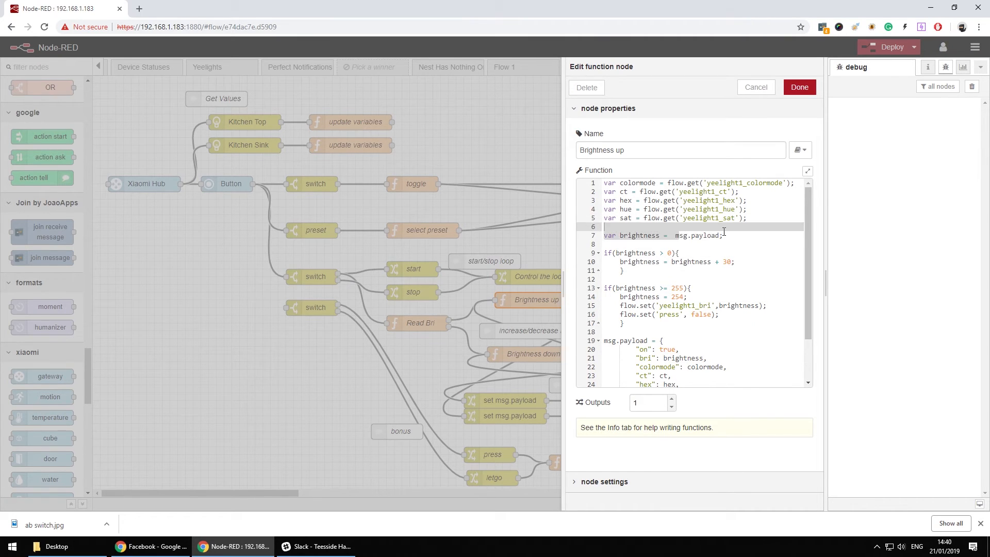
{"action": "left_click", "coordinate": [723, 236]}
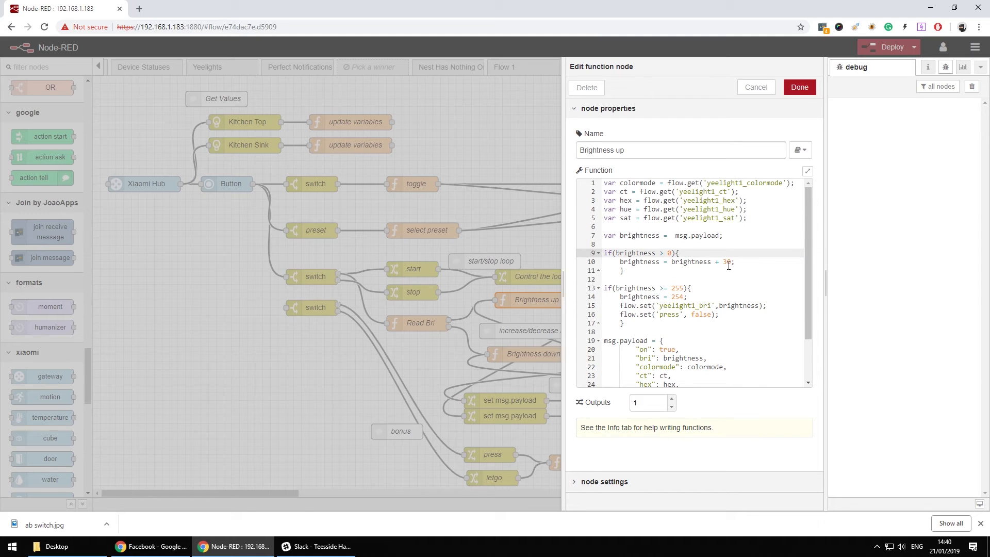
{"action": "double_click", "coordinate": [726, 261]}
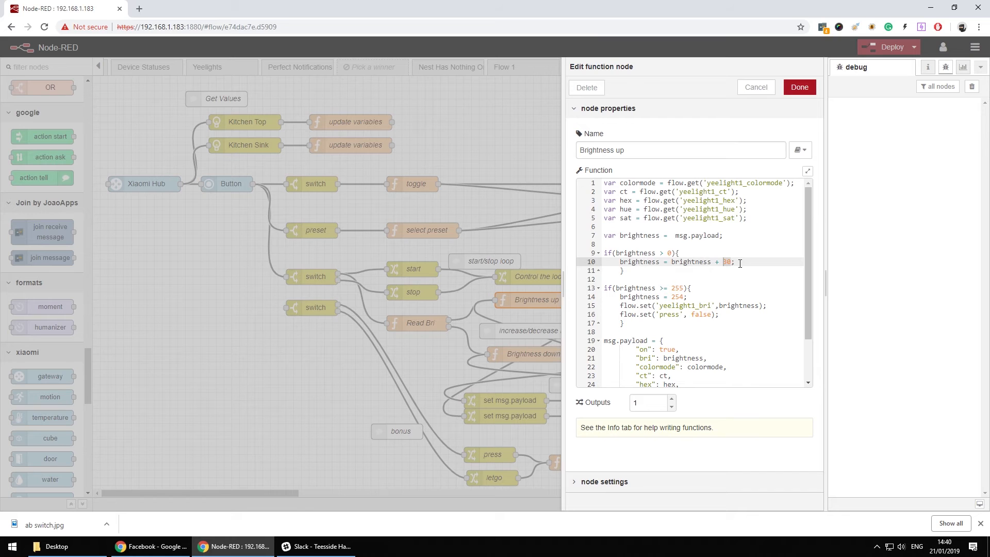
{"action": "scroll", "scroll_direction": "down", "scroll_amount": 3}
{"action": "type", "text": "3"}
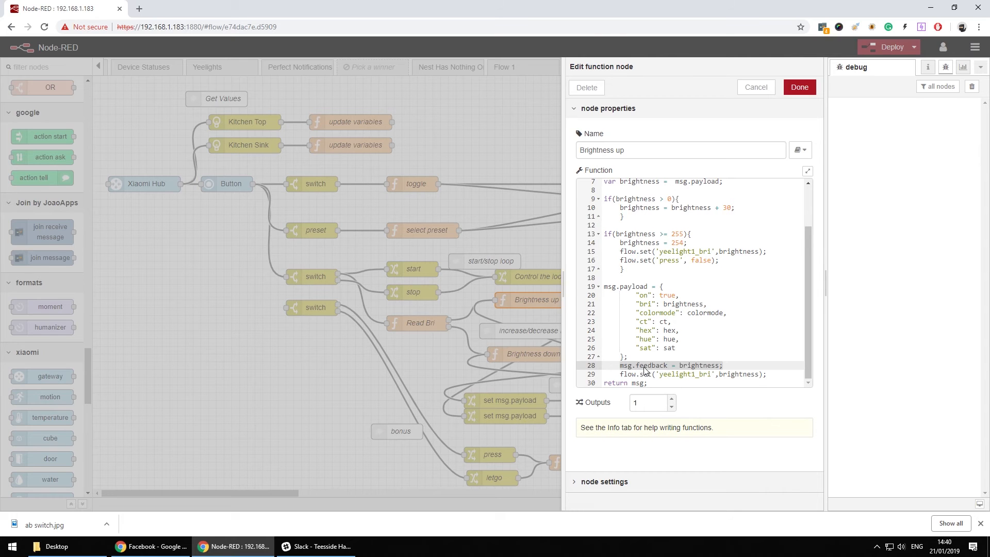
{"action": "mouse_move", "coordinate": [665, 365]}
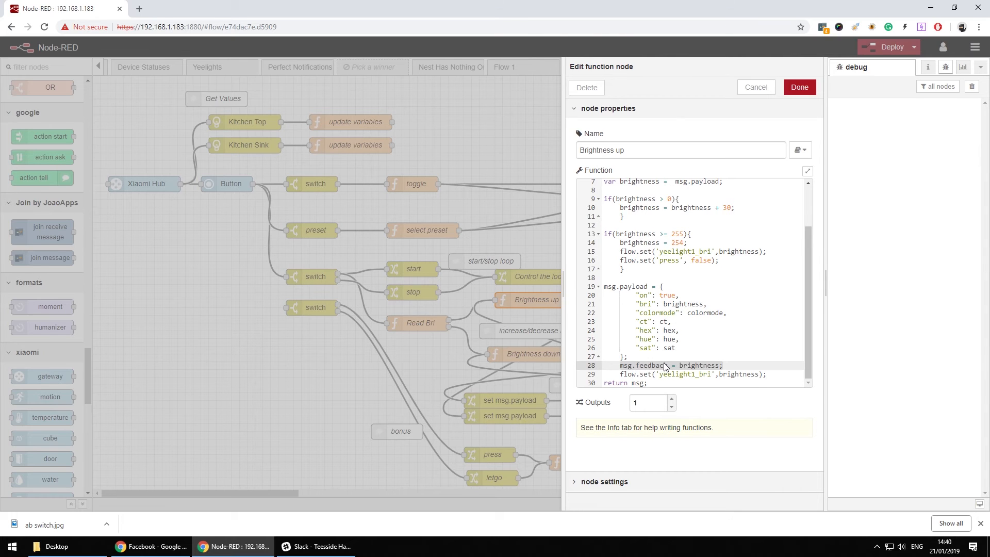
{"action": "mouse_move", "coordinate": [728, 245]}
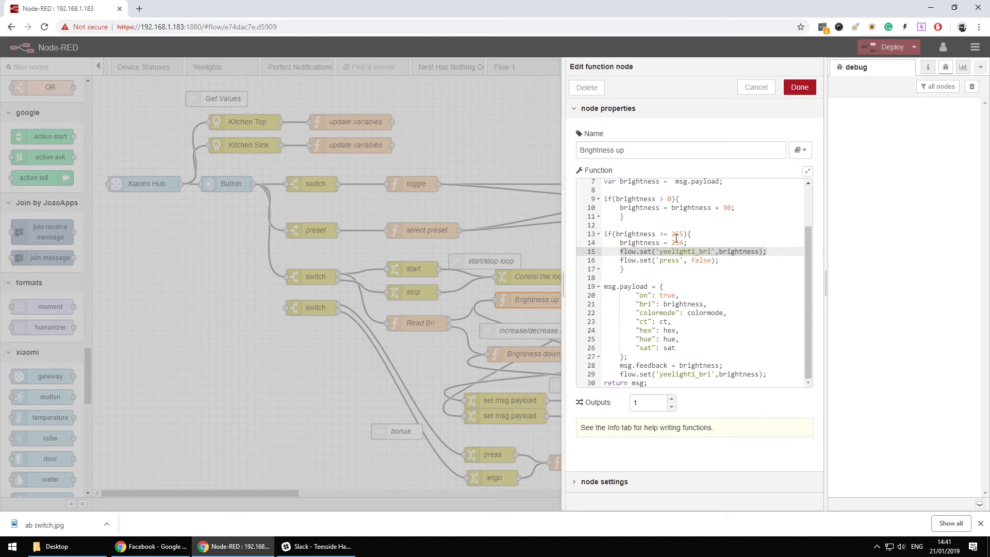
{"action": "mouse_move", "coordinate": [693, 312]}
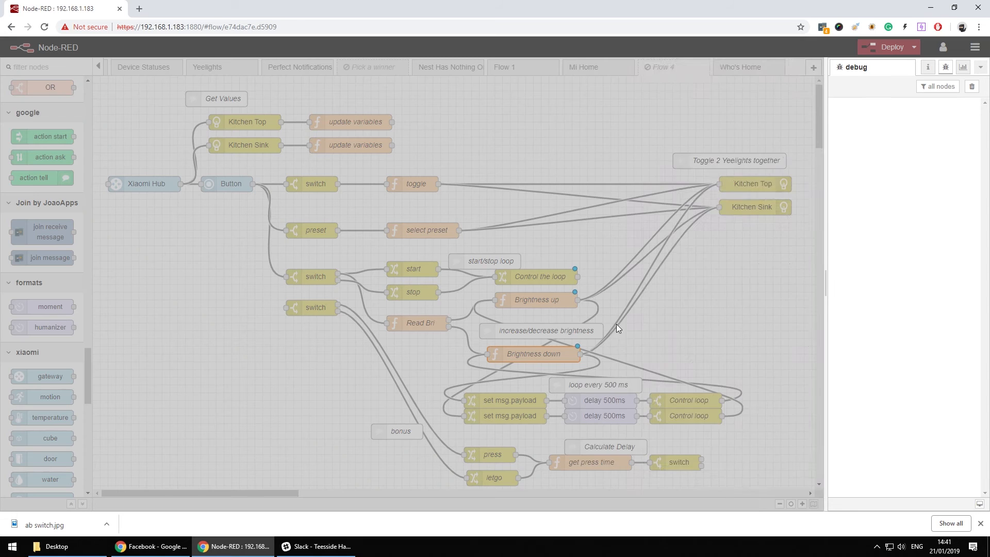
{"action": "double_click", "coordinate": [532, 354]}
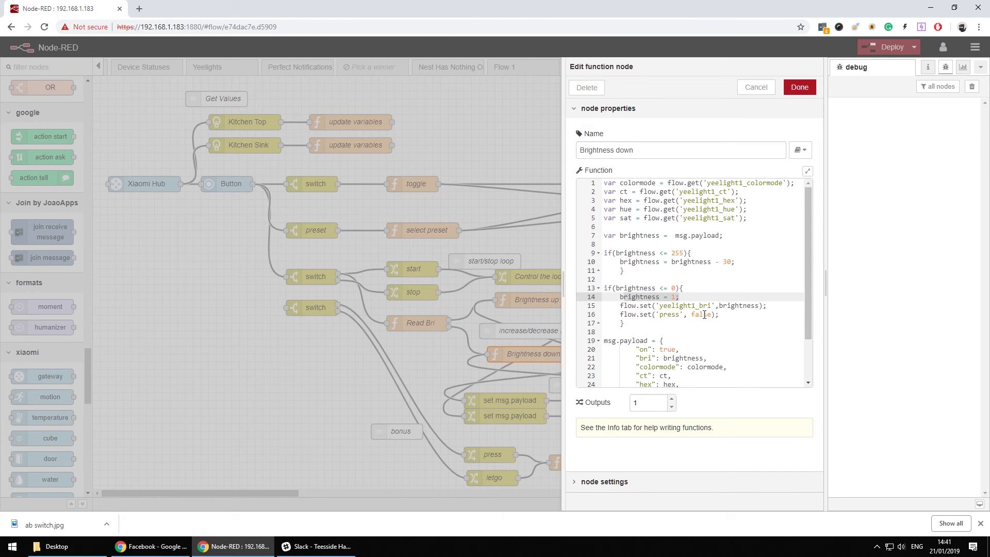
{"action": "scroll", "scroll_direction": "down", "scroll_amount": 3}
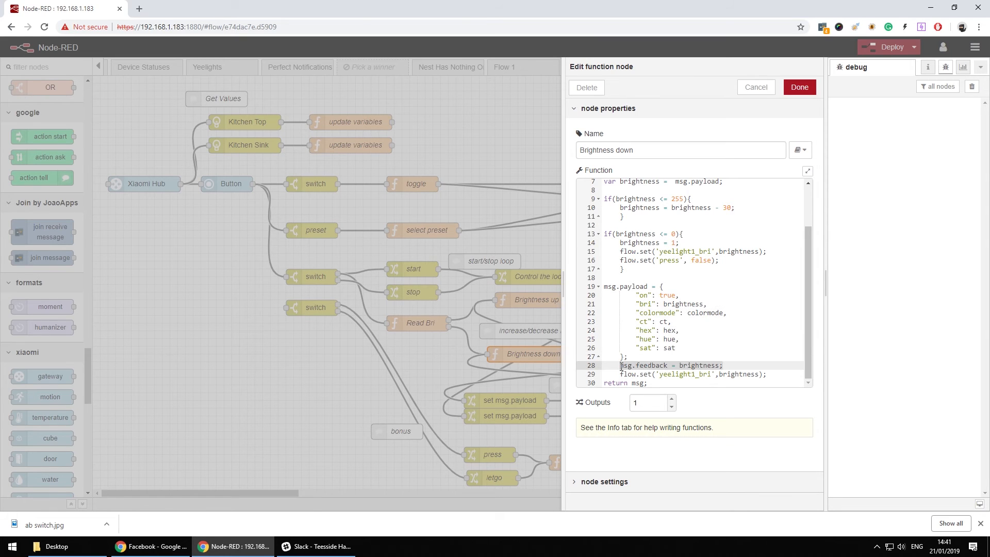
{"action": "left_click", "coordinate": [725, 365]}
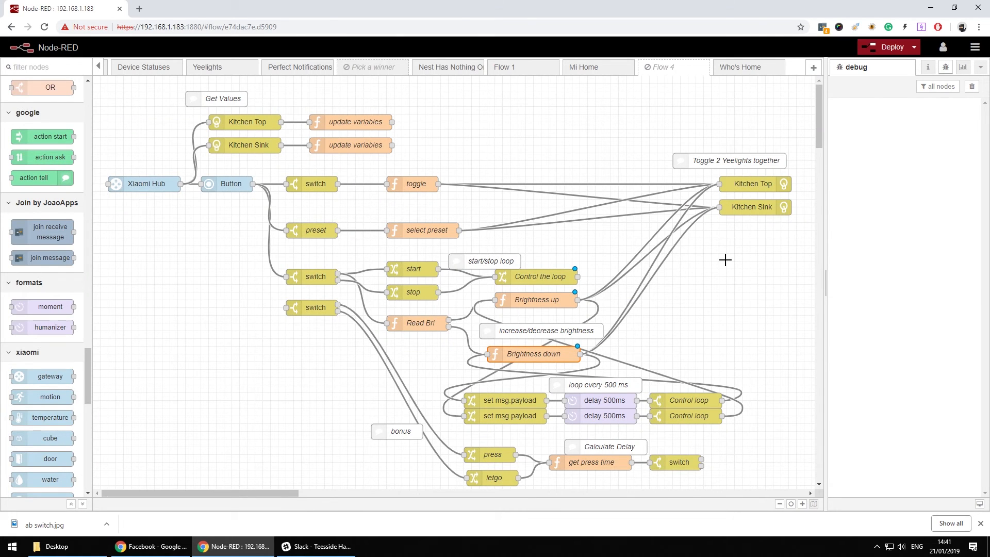
Step: Scroll the canvas and place the switch node beneath the bonus comment
{"action": "scroll", "scroll_direction": "down", "scroll_amount": 3}
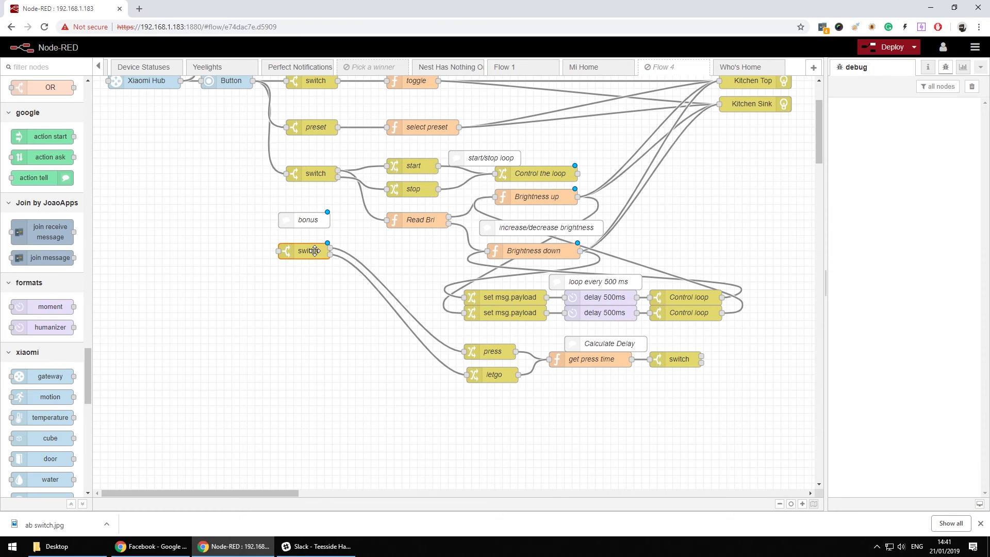
{"action": "double_click", "coordinate": [307, 250]}
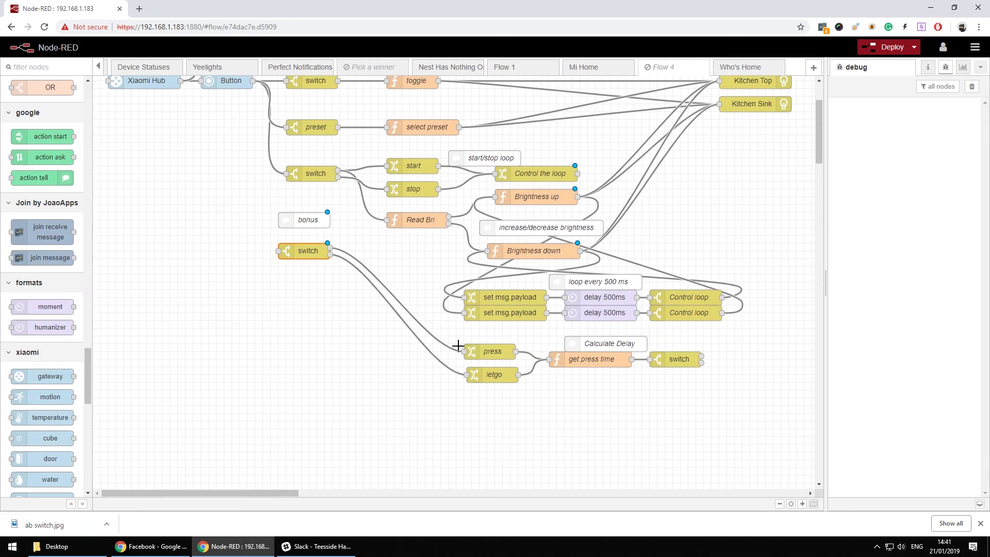
{"action": "mouse_move", "coordinate": [490, 352]}
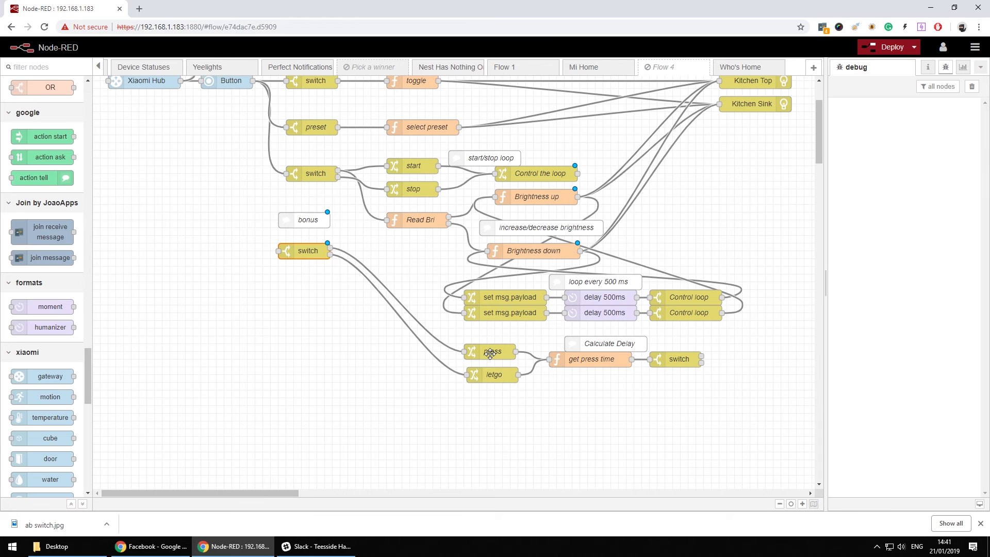
{"action": "double_click", "coordinate": [493, 352]}
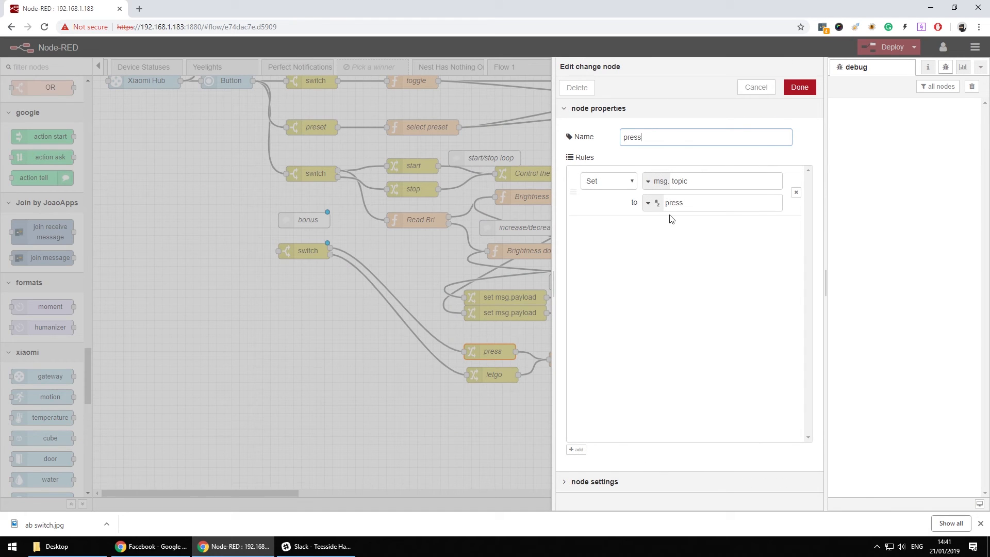
{"action": "left_click", "coordinate": [711, 181]}
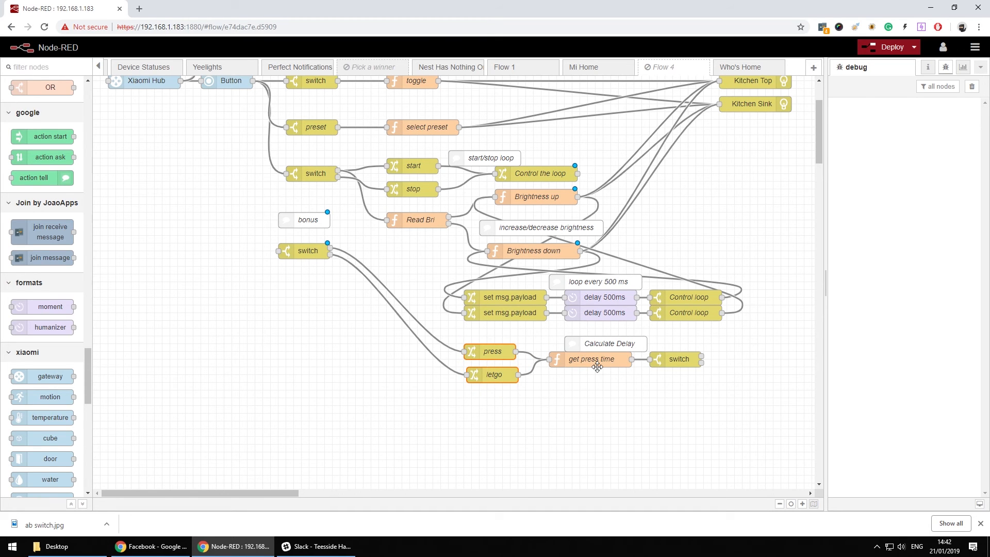
Step: Read get press time, marking the press variable and stored timestamp lines, then close it
{"action": "double_click", "coordinate": [590, 359]}
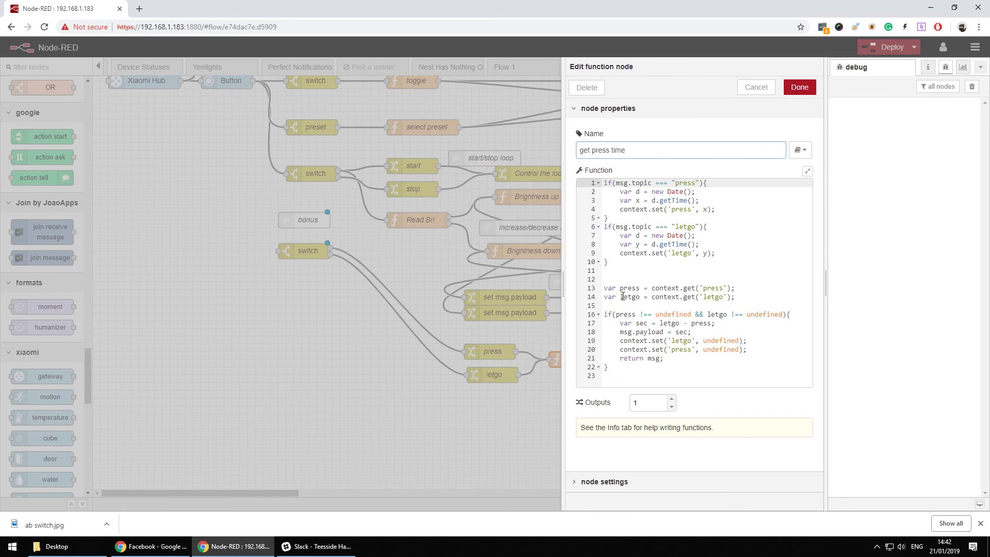
{"action": "double_click", "coordinate": [630, 297]}
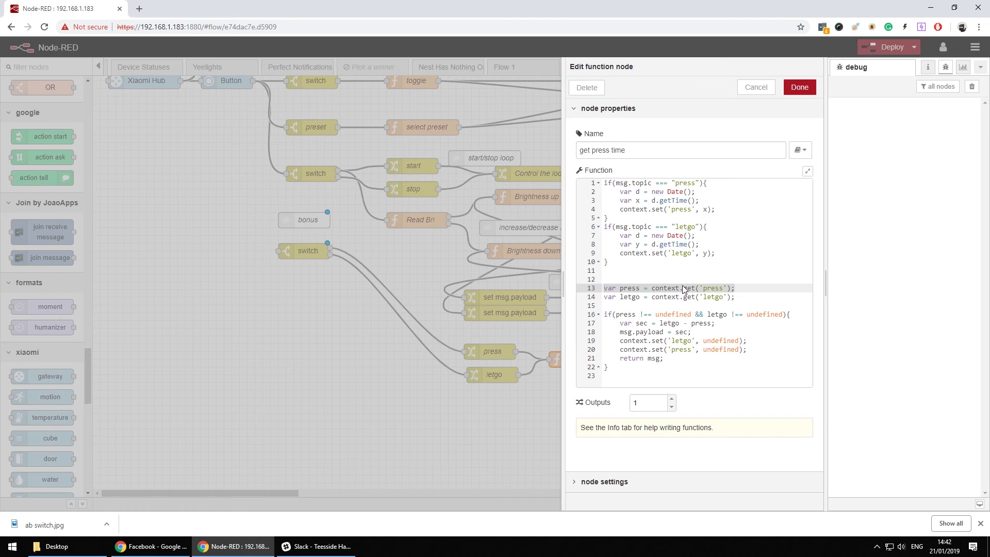
{"action": "left_click", "coordinate": [637, 288]}
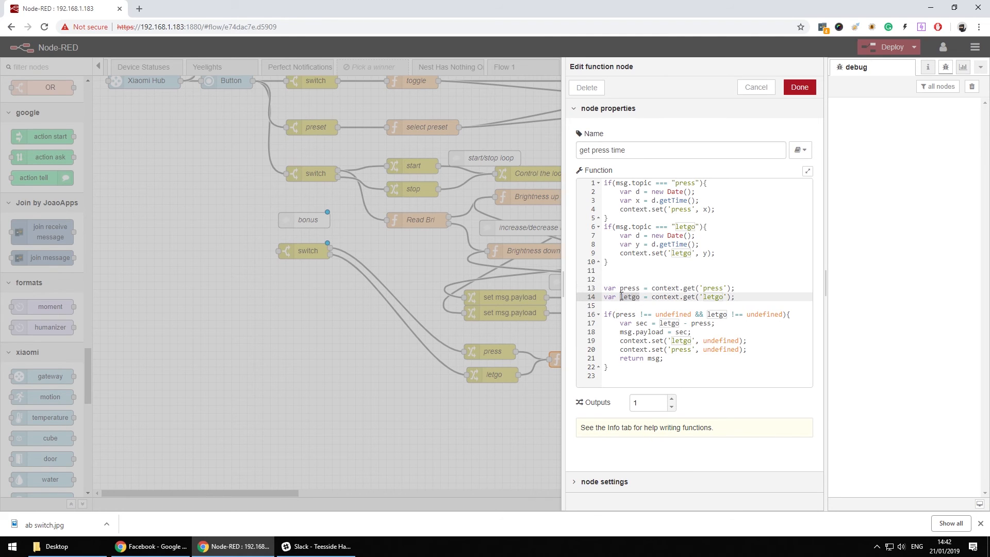
{"action": "mouse_move", "coordinate": [658, 324]}
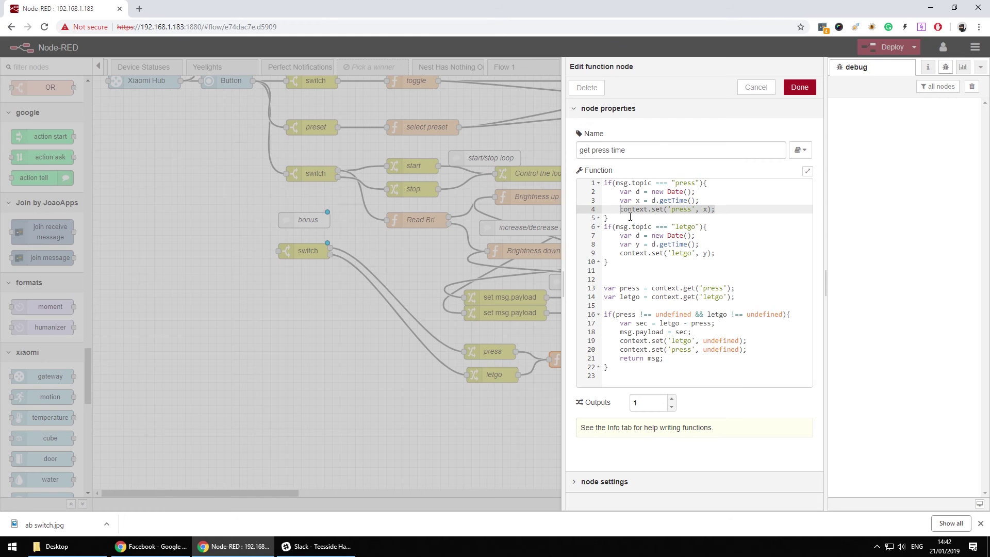
{"action": "left_click", "coordinate": [620, 236]}
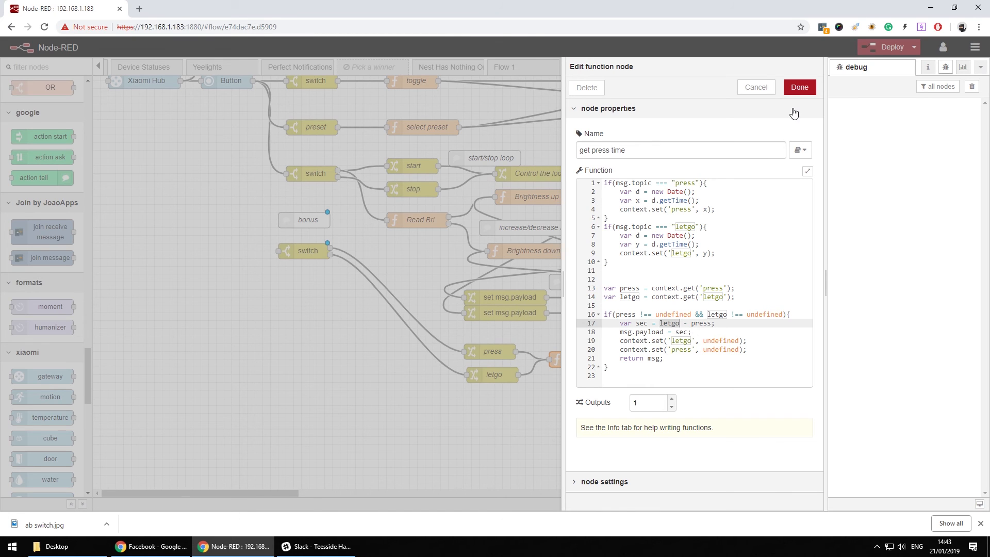
{"action": "left_click", "coordinate": [799, 87]}
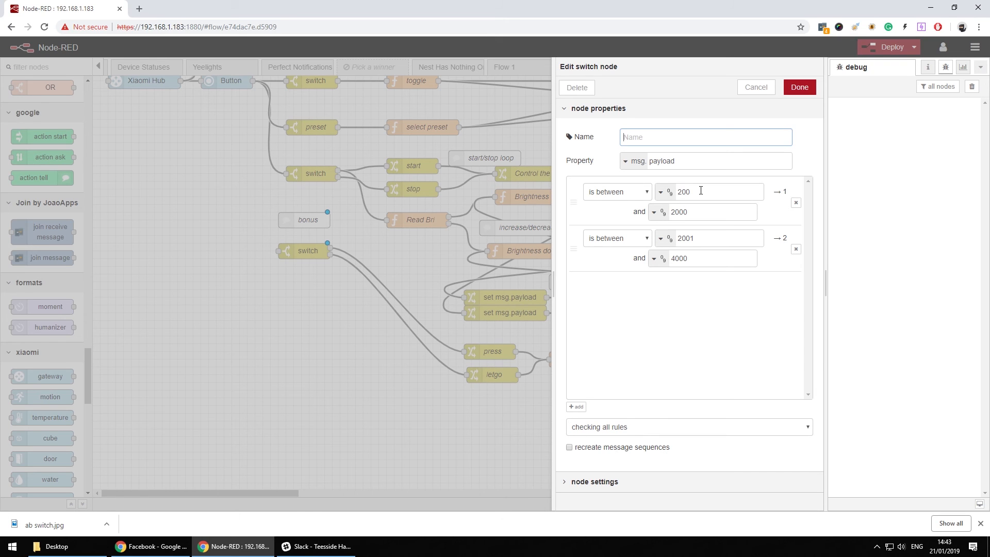
Step: Inspect the first range's 2000 upper limit, then close the switch unchanged
{"action": "left_click", "coordinate": [695, 211]}
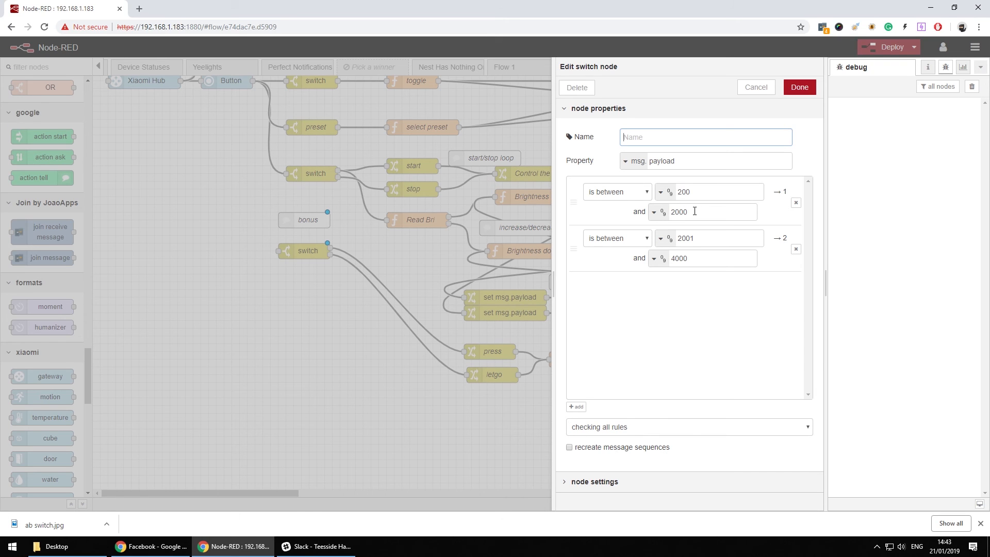
{"action": "double_click", "coordinate": [679, 212]}
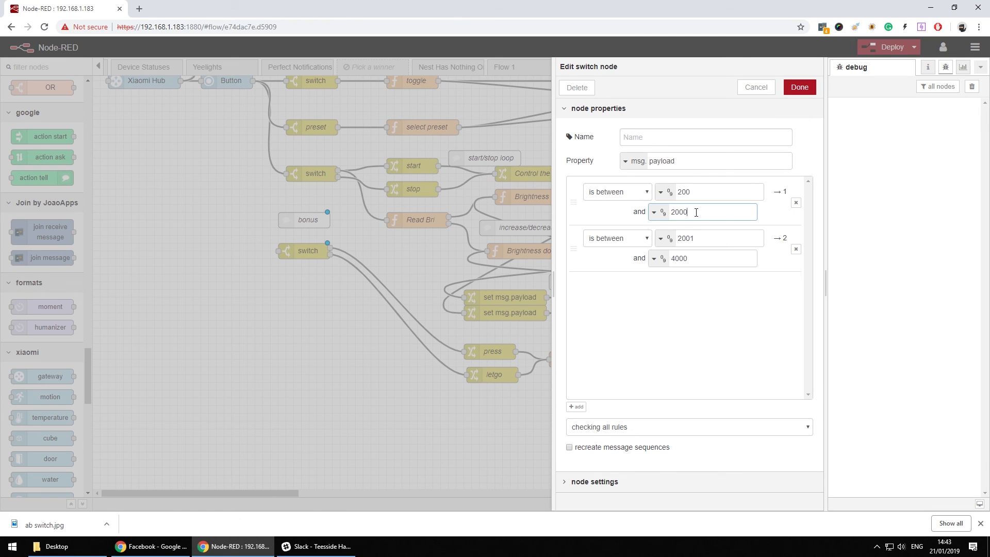
{"action": "left_click", "coordinate": [684, 314]}
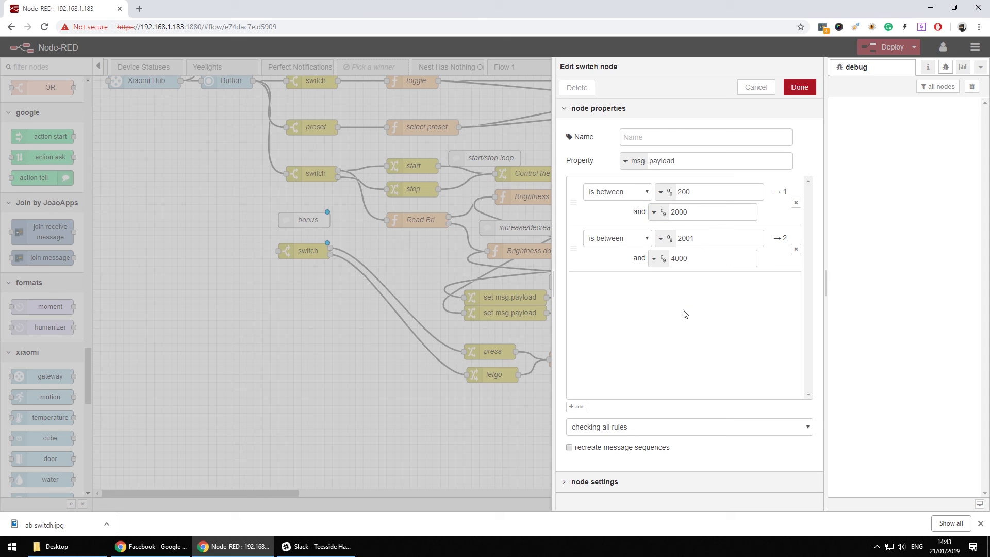
{"action": "mouse_move", "coordinate": [669, 280]}
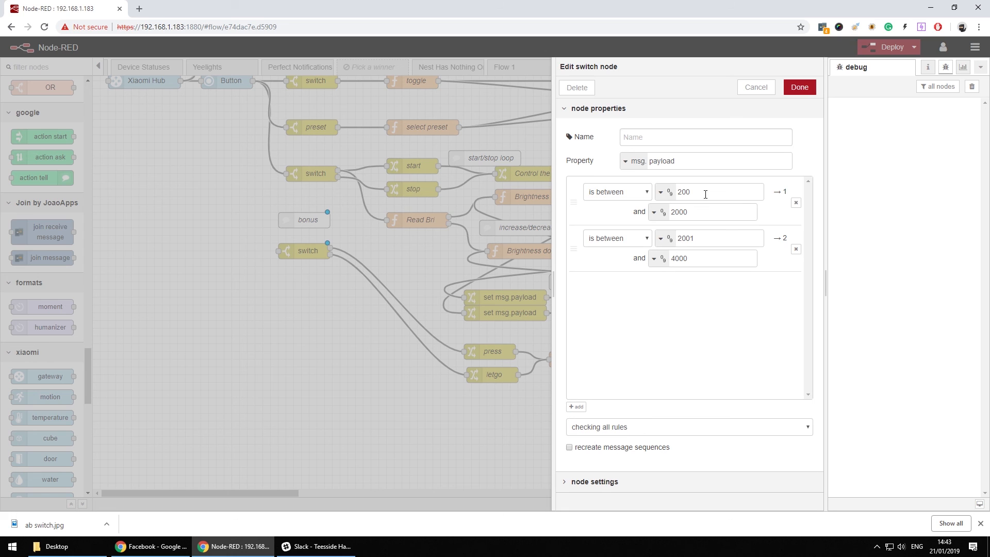
{"action": "mouse_move", "coordinate": [711, 205]}
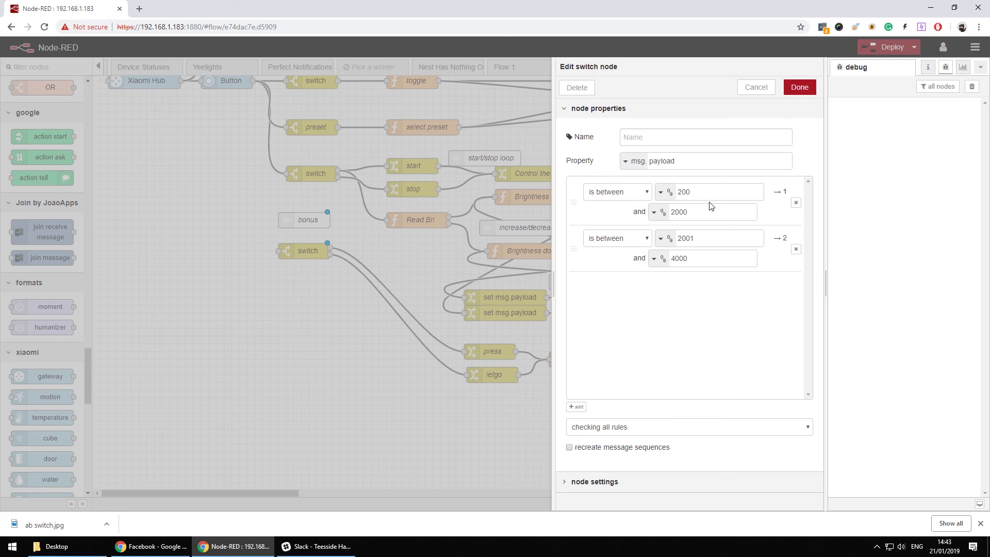
{"action": "mouse_move", "coordinate": [786, 96]}
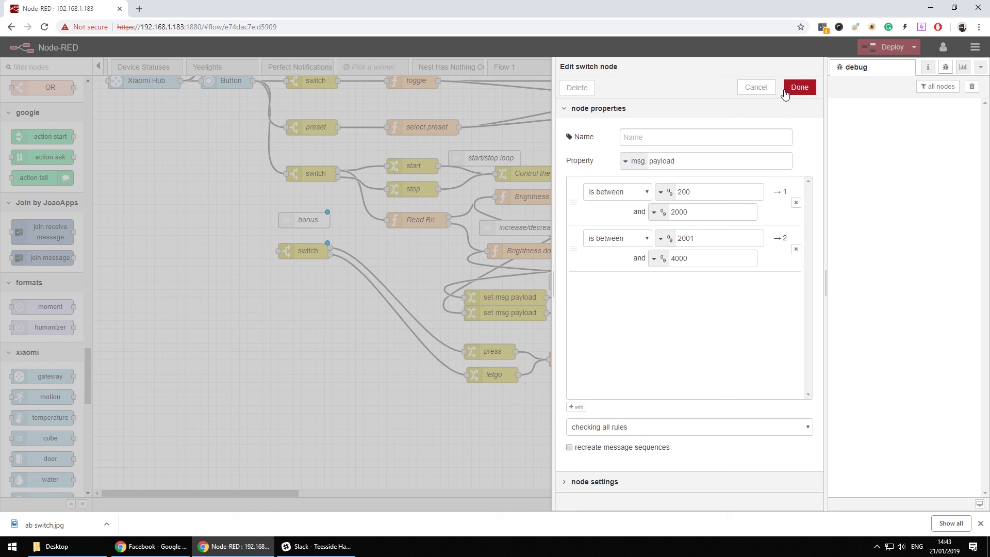
{"action": "left_click", "coordinate": [799, 88]}
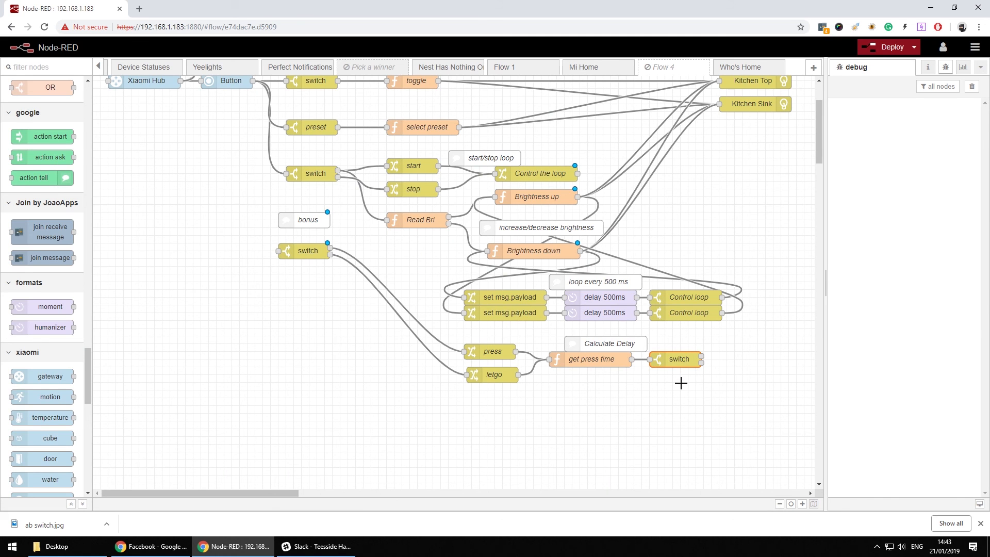